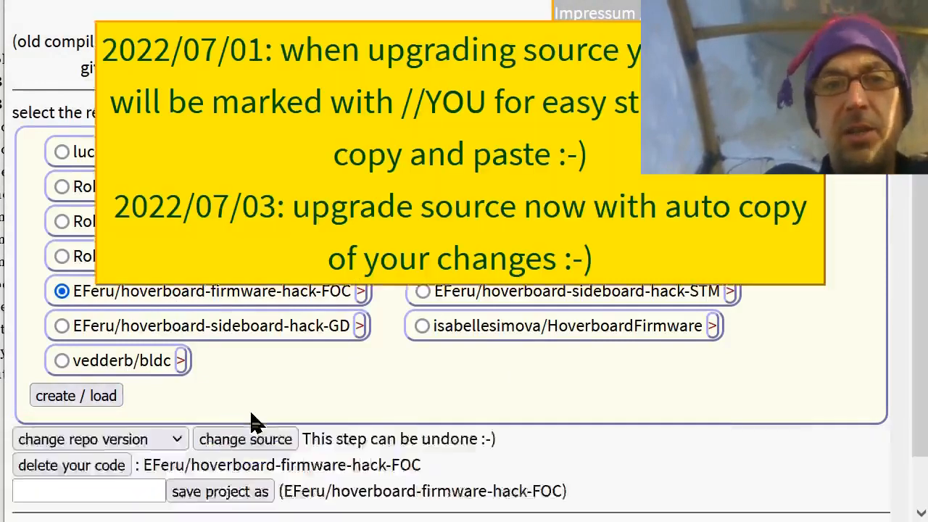
Load the EFeru hoverboard-firmware-hack-FOC source and highlight every use of enable2 in Src/bldc.c.
click(75, 395)
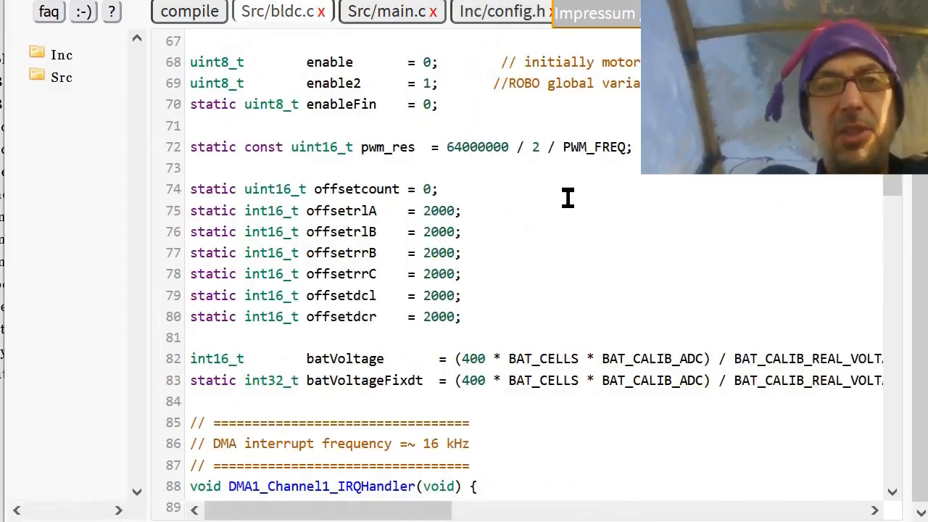
mouse_move(333, 90)
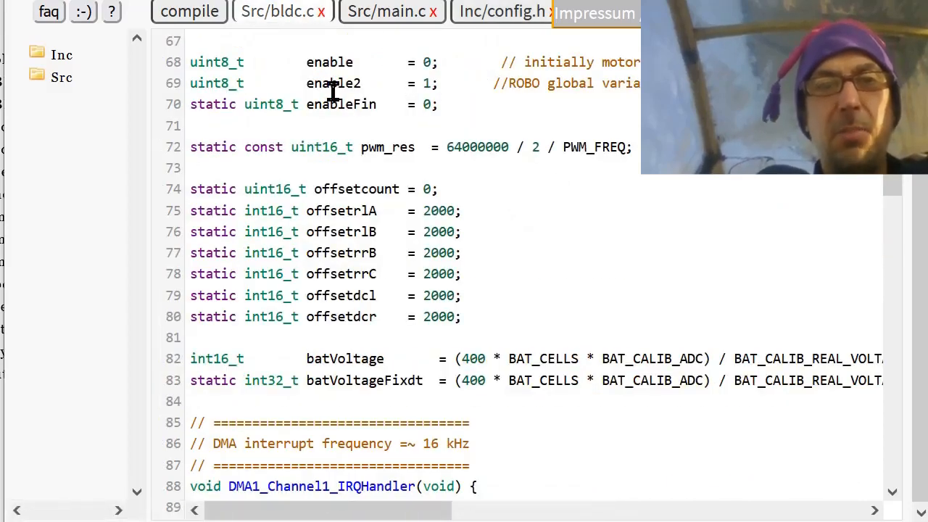
double_click(331, 83)
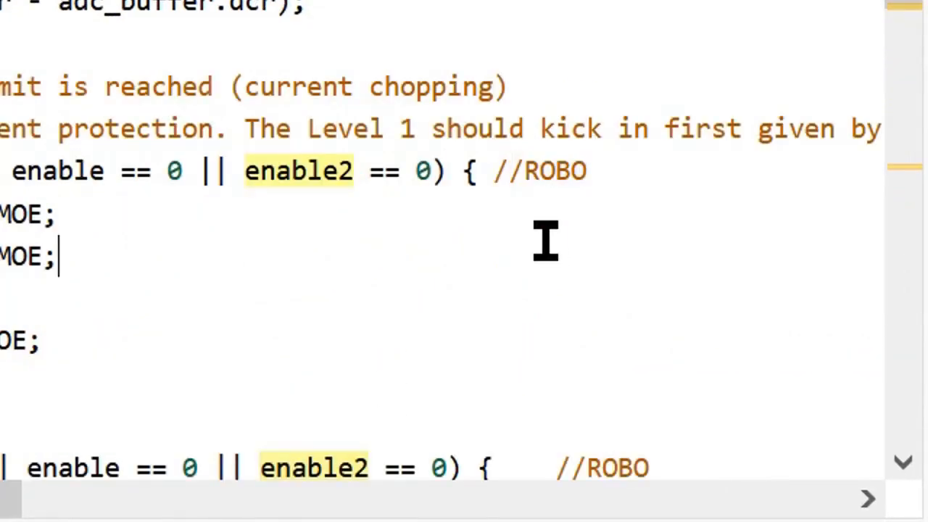
scroll(down, 3)
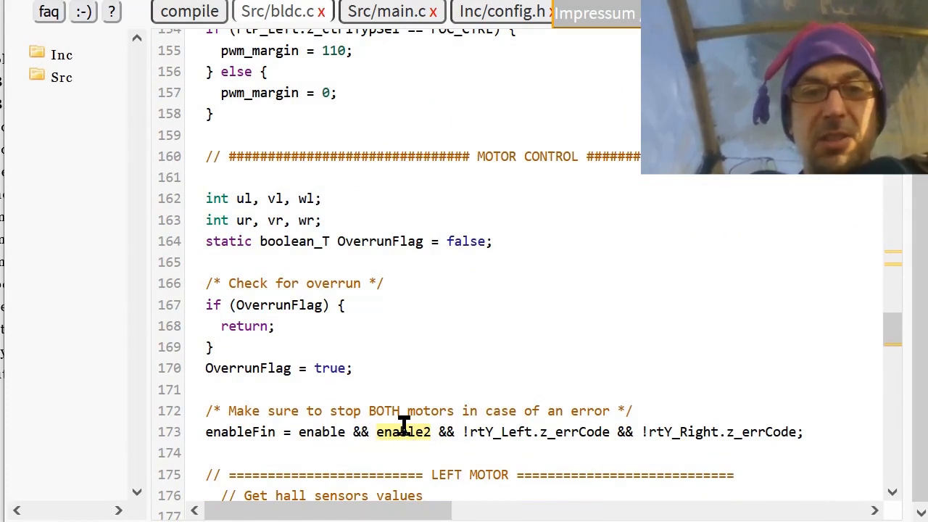
mouse_move(358, 432)
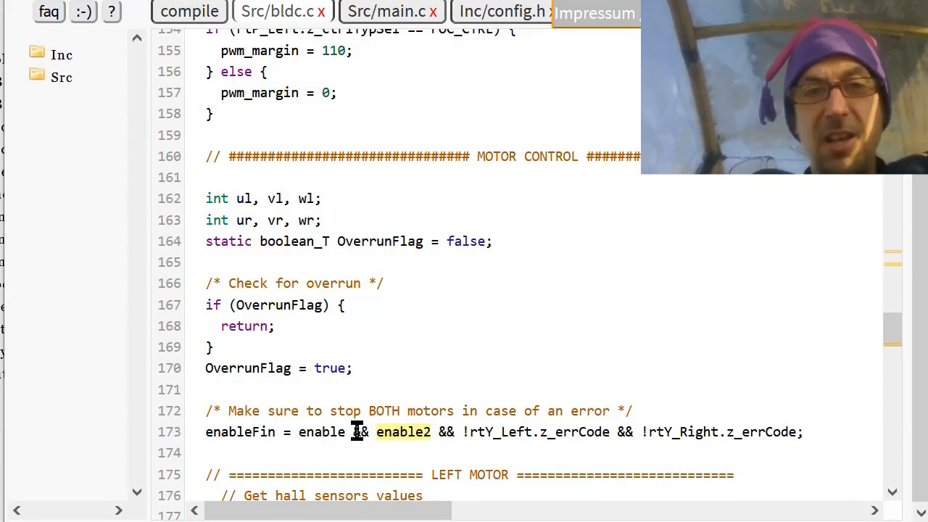
mouse_move(486, 365)
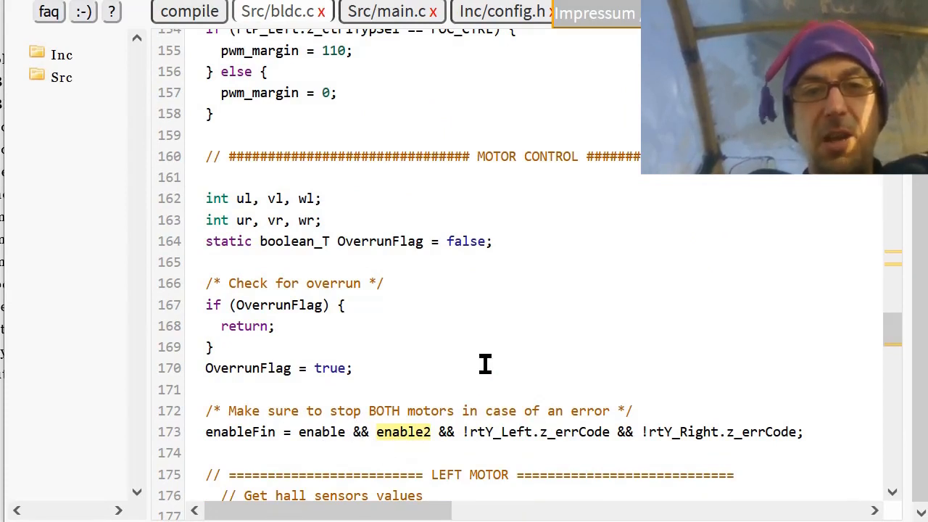
mouse_move(432, 93)
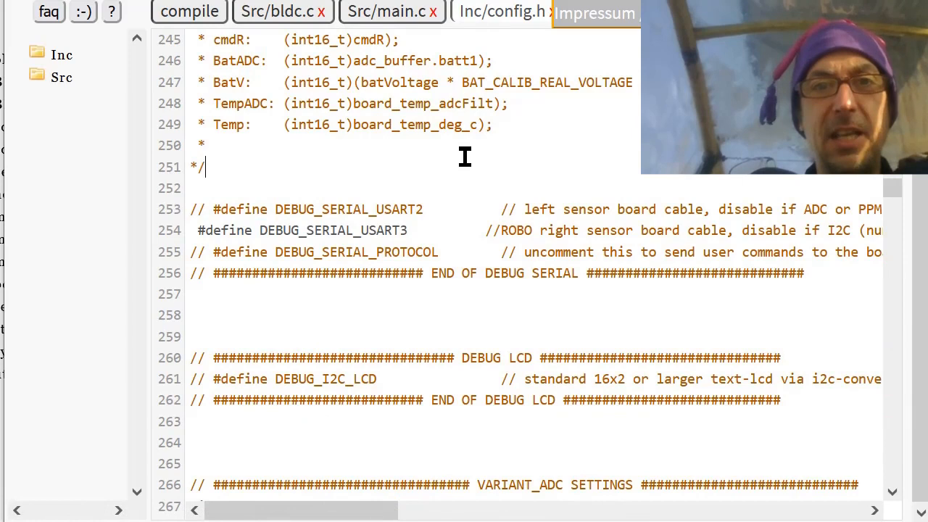
Search Inc/config.h for the ROBO markers to reach DEBUG_SERIAL_USART3 and BAT_CELLS 7.
text(ROBGO)
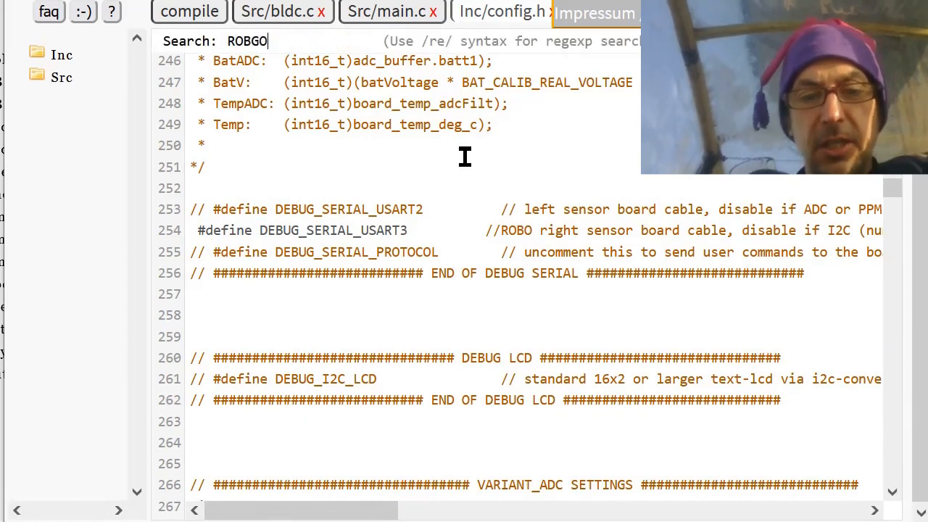
key(Backspace)
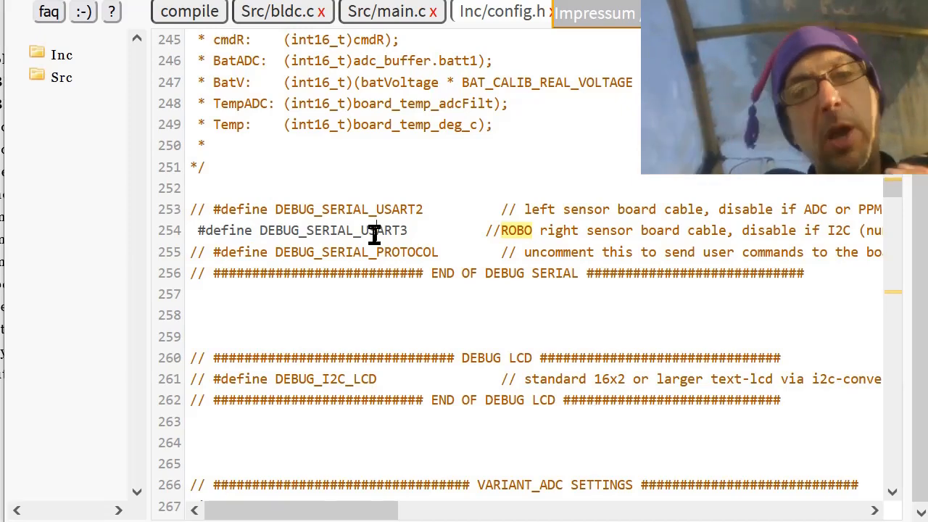
scroll(down, 3)
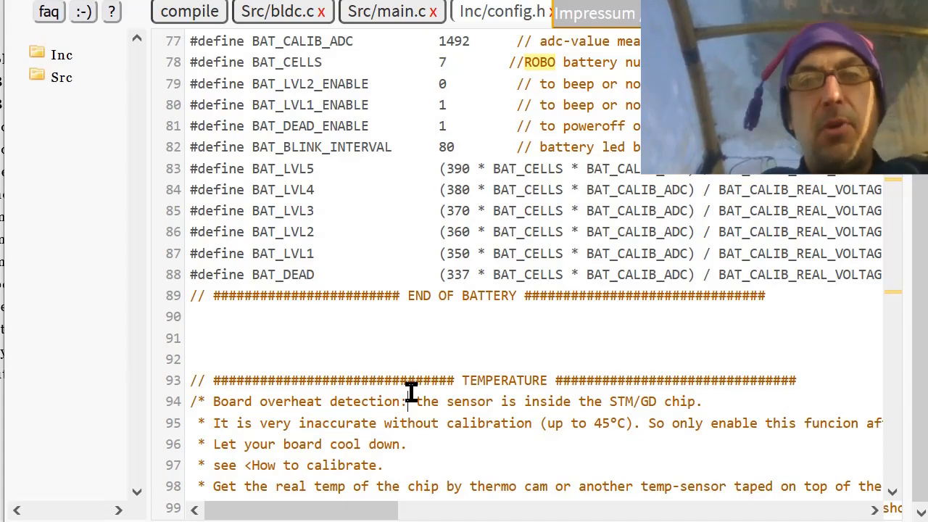
scroll(down, 3)
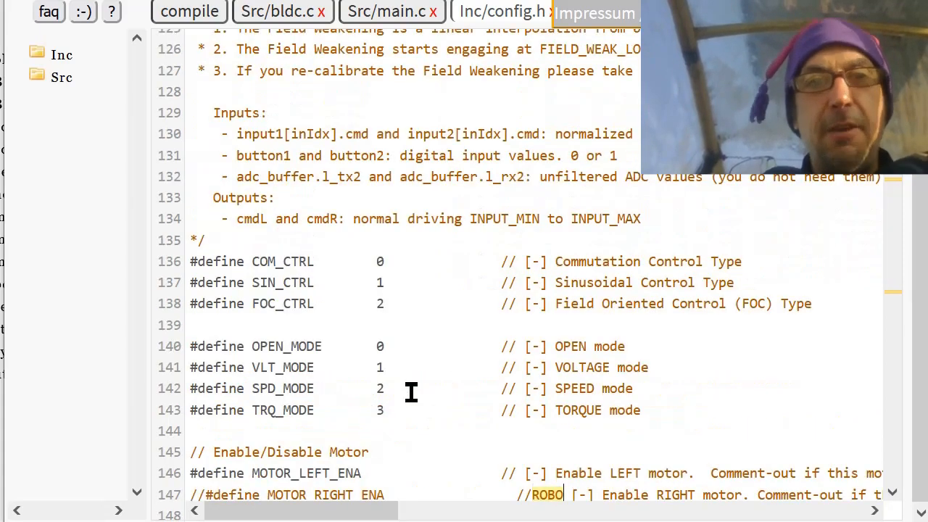
scroll(down, 3)
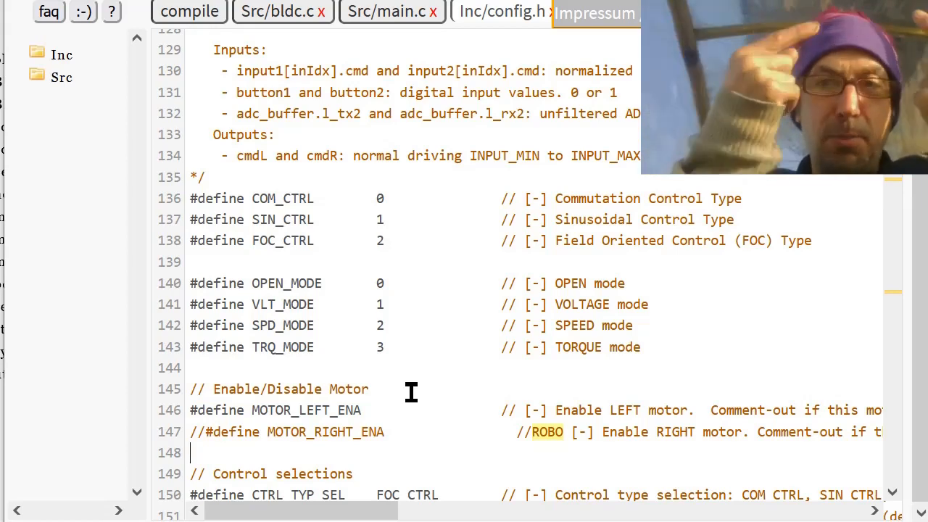
scroll(down, 3)
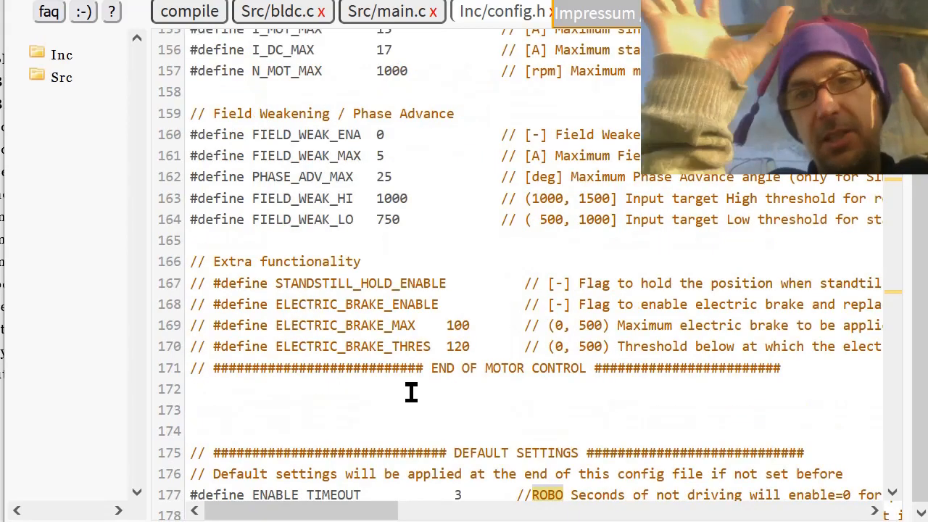
scroll(down, 3)
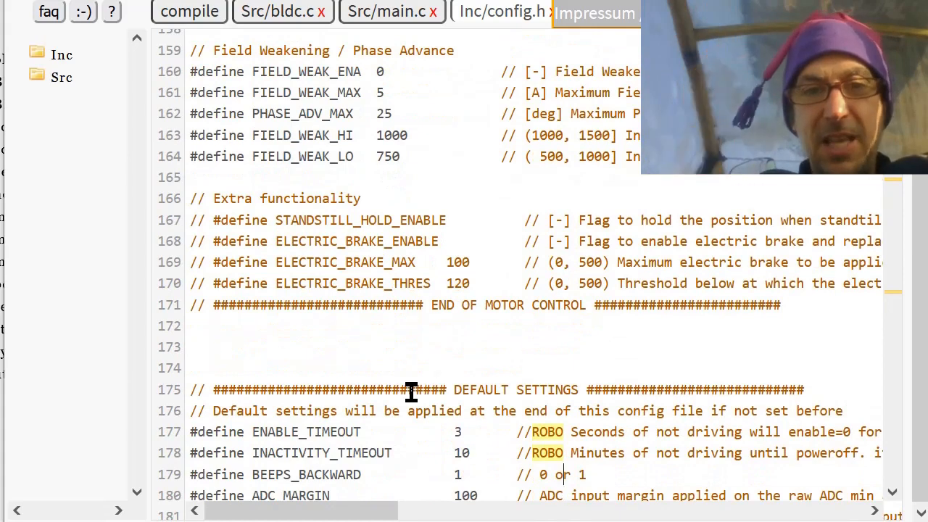
double_click(305, 432)
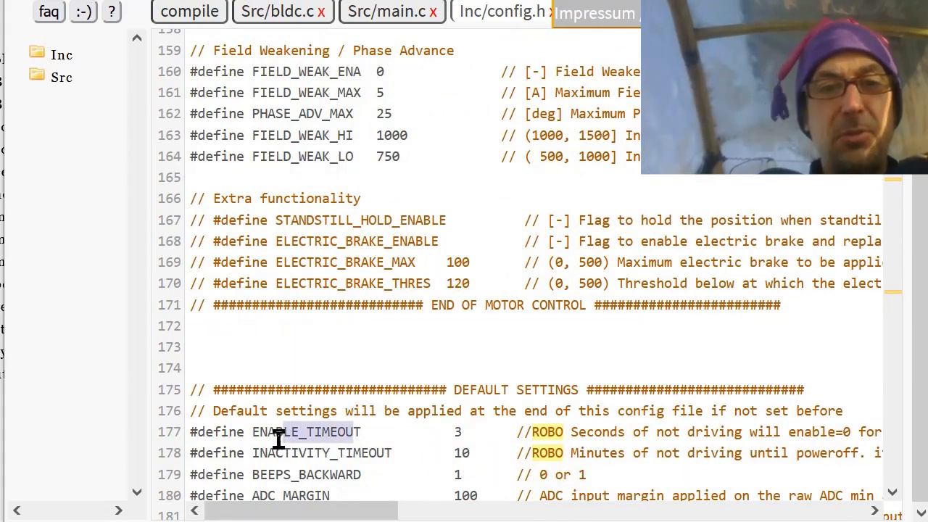
double_click(305, 432)
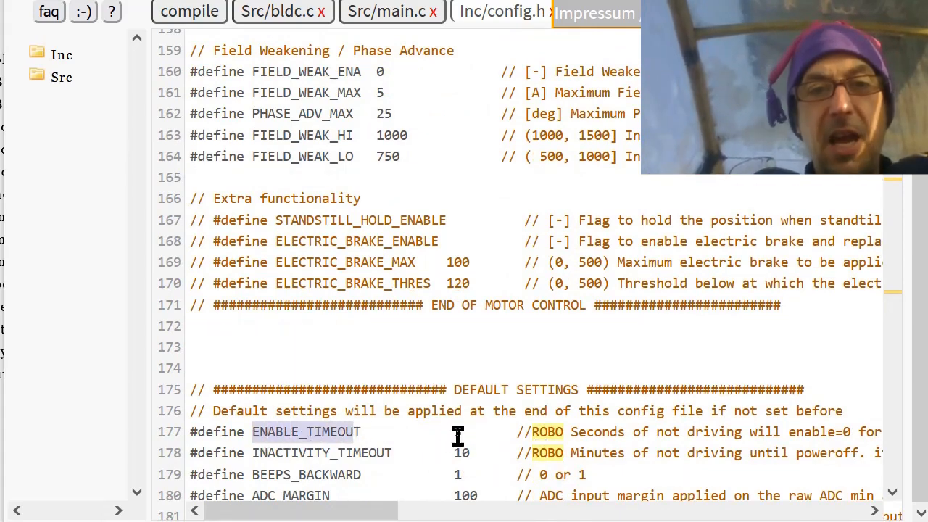
text(3)
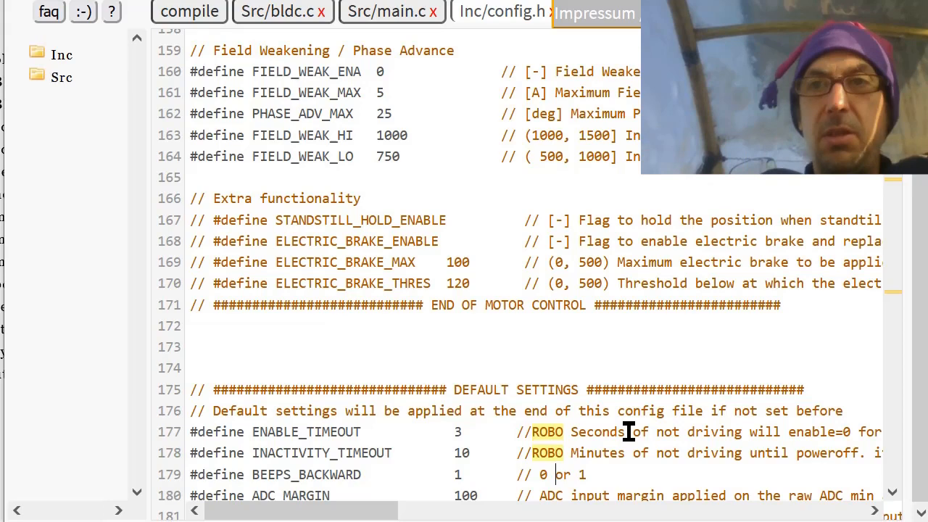
mouse_move(717, 342)
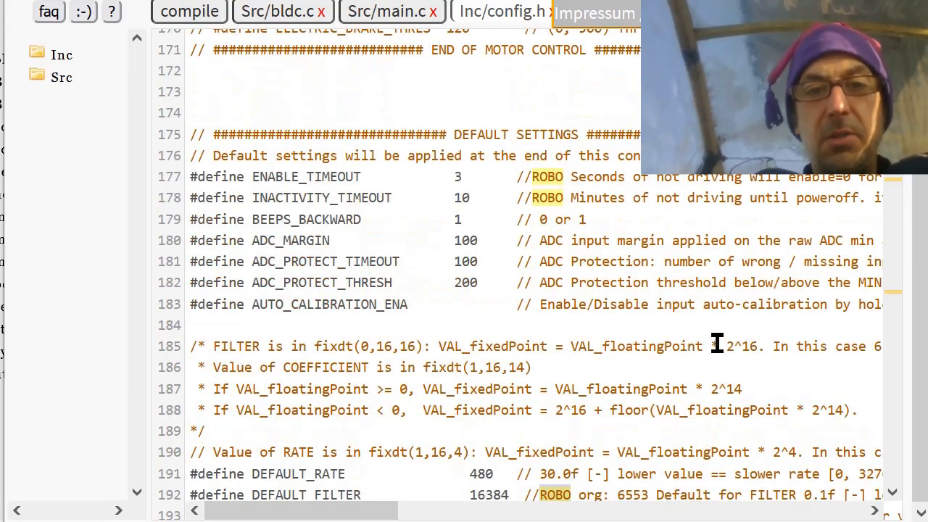
scroll(down, 3)
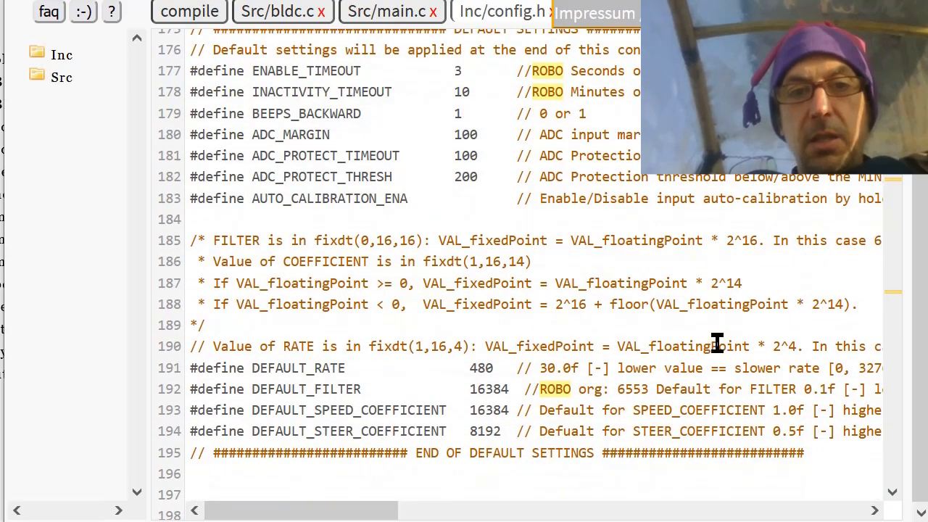
drag(716, 345, 386, 371)
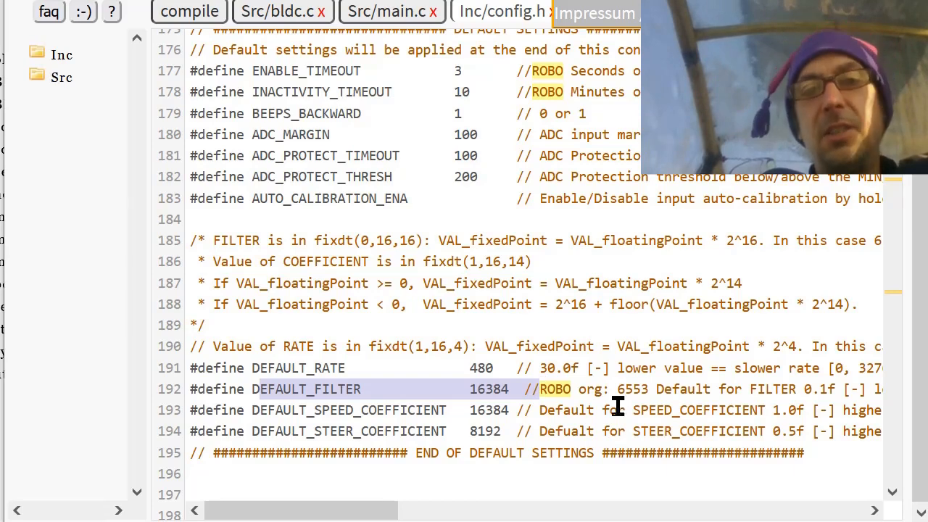
mouse_move(809, 389)
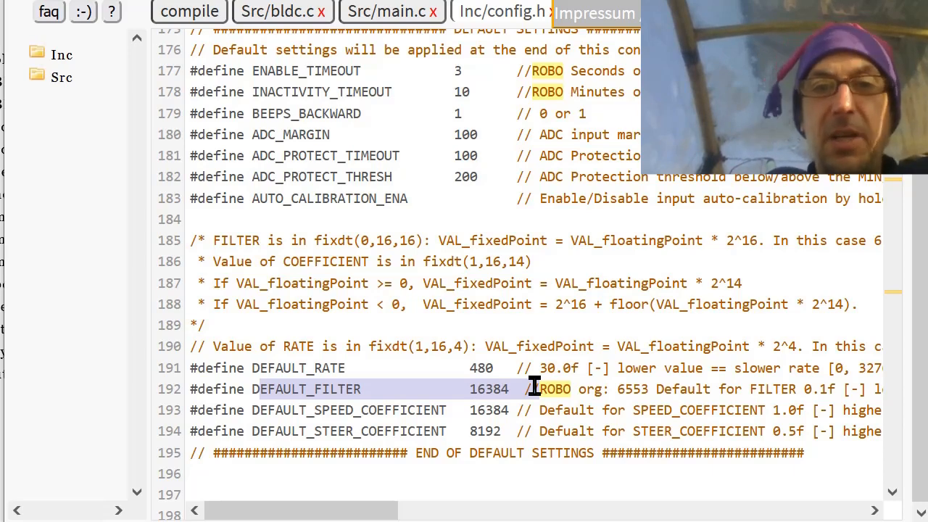
scroll(down, 3)
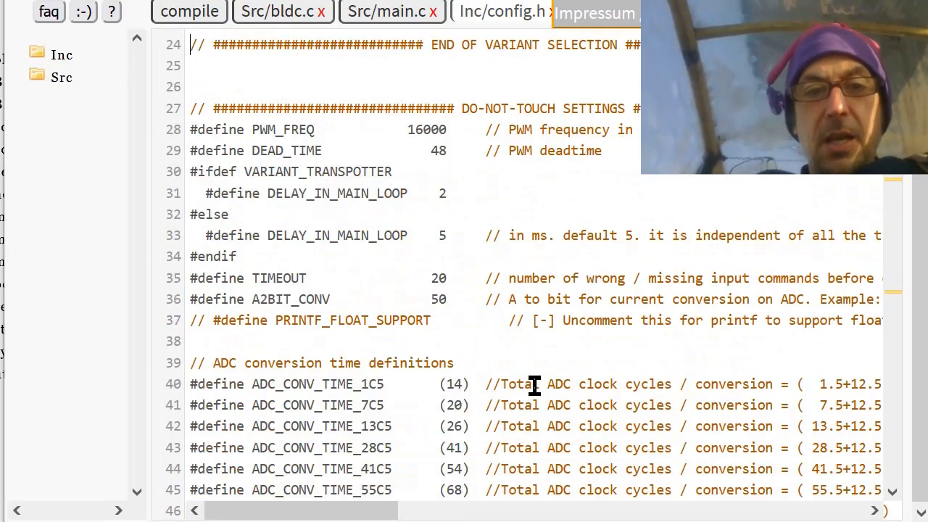
Highlight the CTRL_MOD_REQ control mode setting further down config.h.
scroll(down, 3)
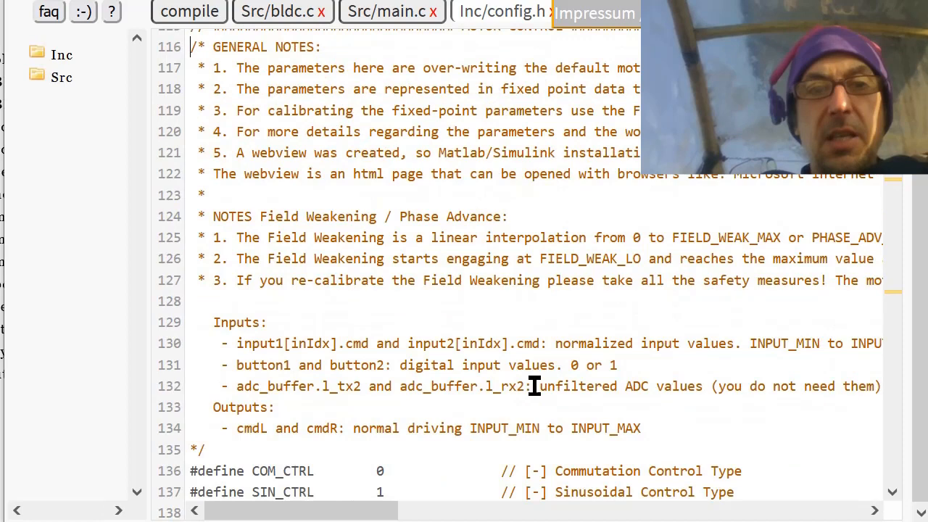
scroll(down, 3)
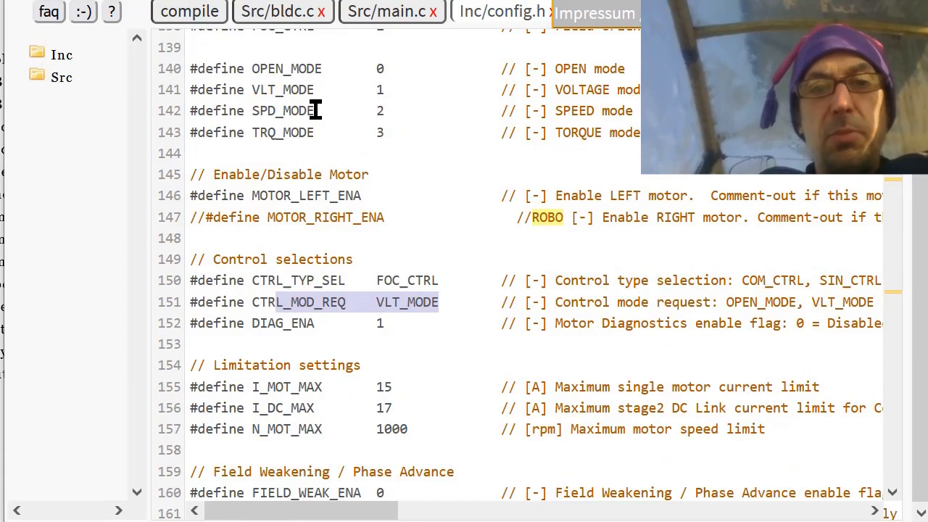
double_click(283, 110)
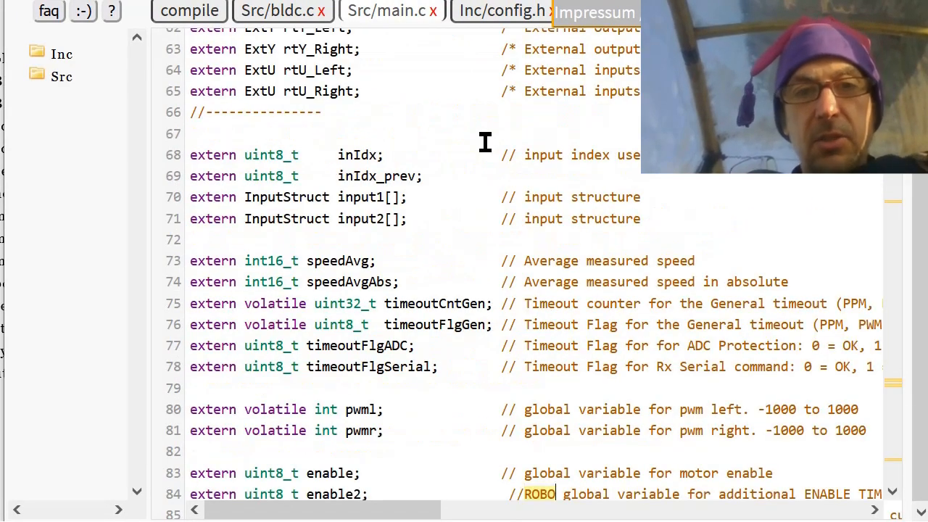
scroll(down, 3)
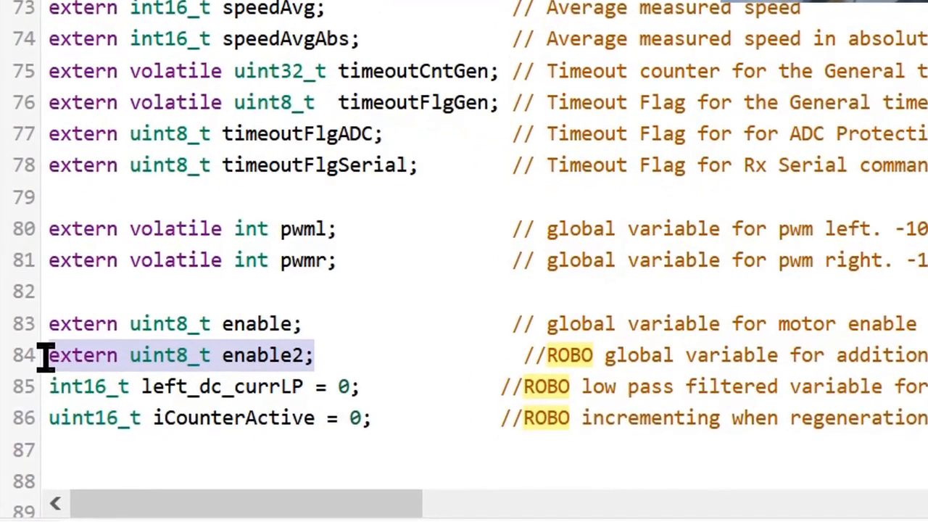
mouse_move(78, 364)
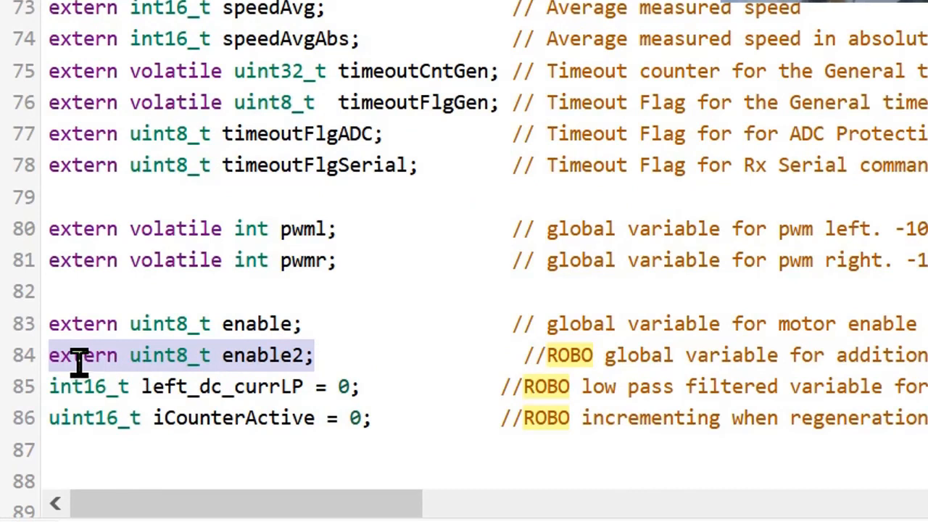
mouse_move(261, 356)
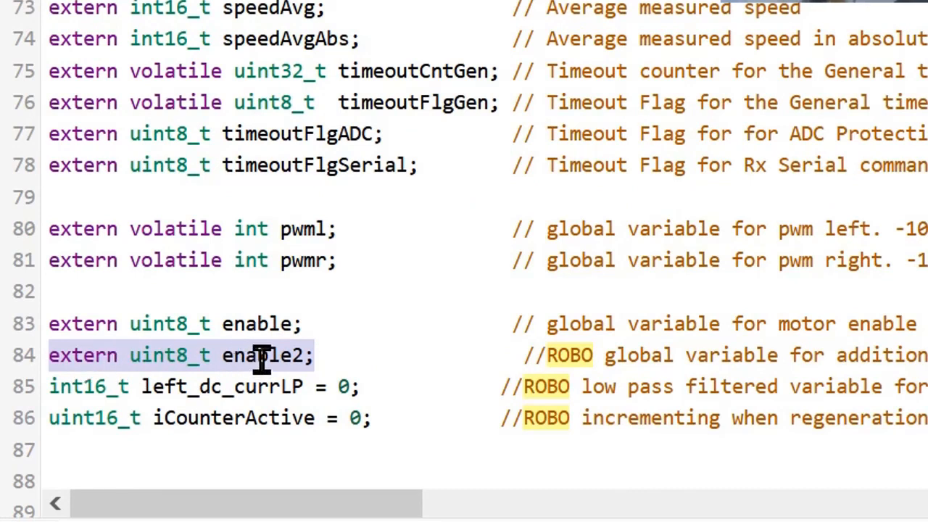
mouse_move(301, 387)
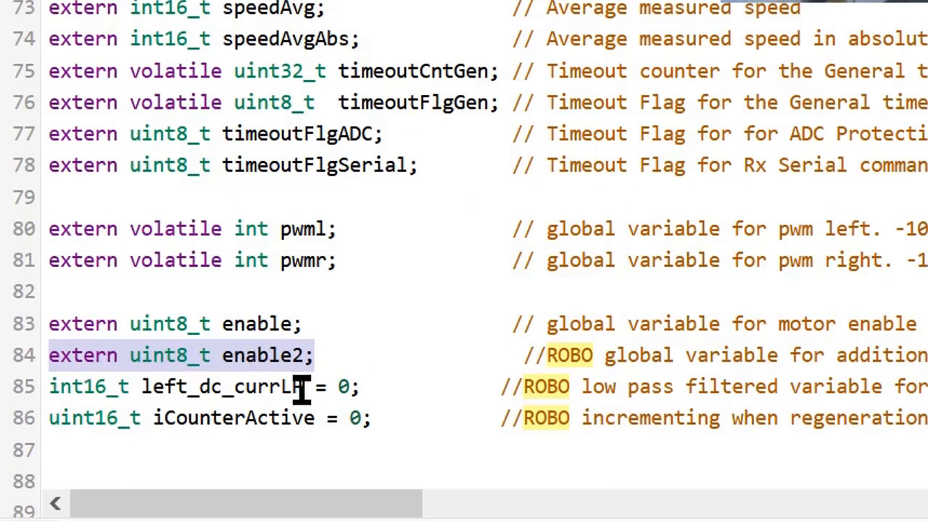
mouse_move(196, 356)
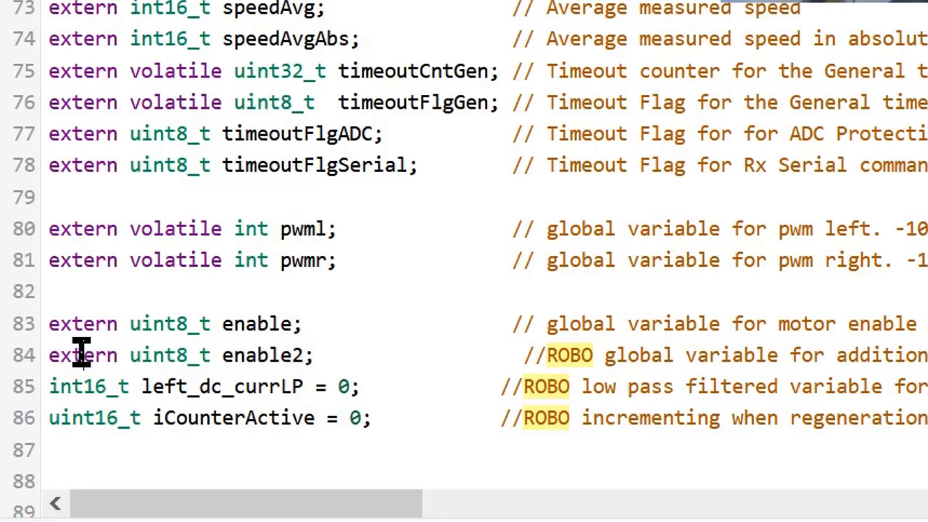
mouse_move(304, 386)
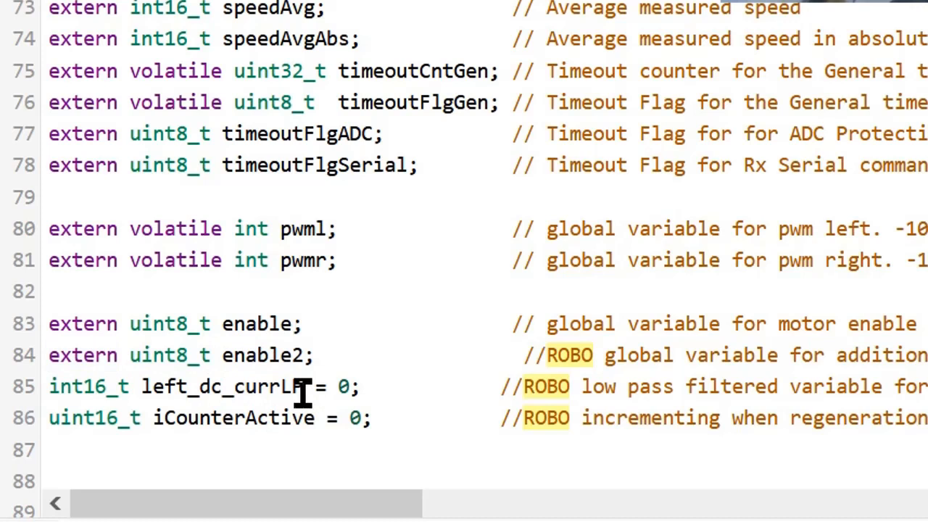
double_click(217, 385)
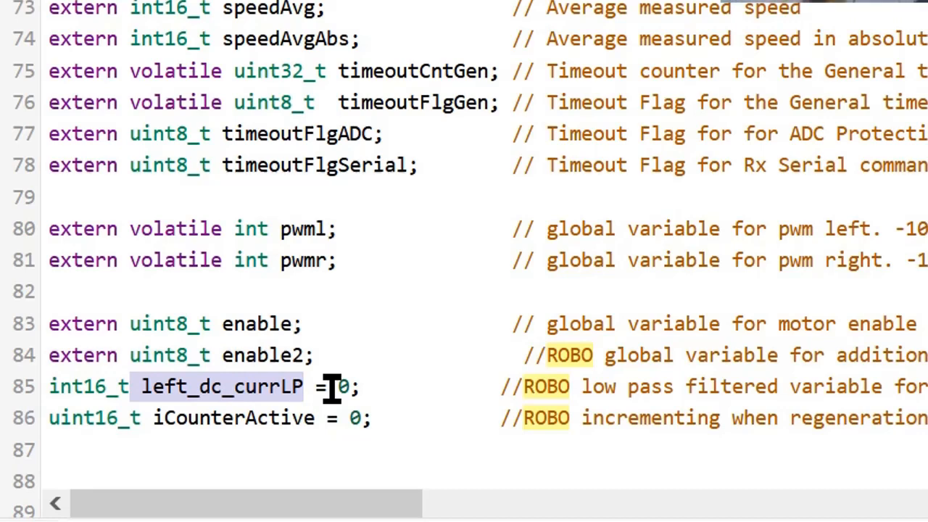
scroll(down, 3)
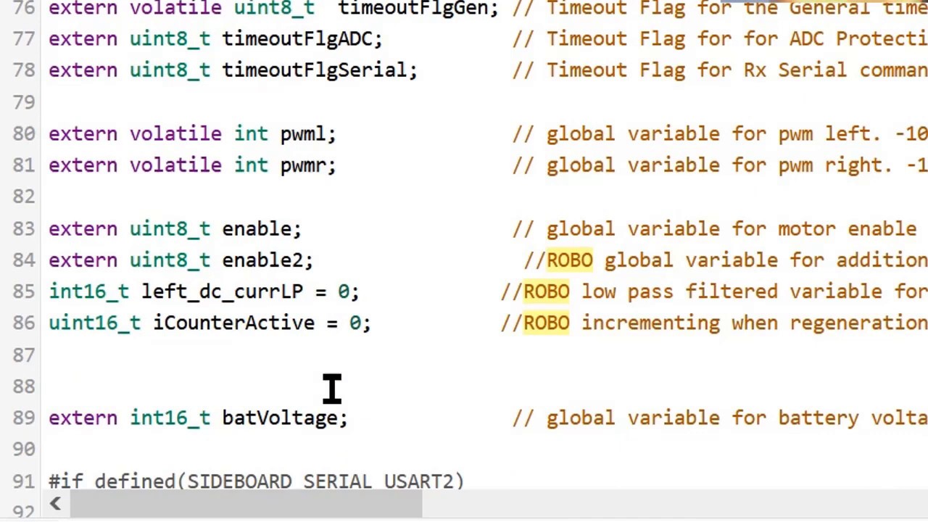
double_click(233, 323)
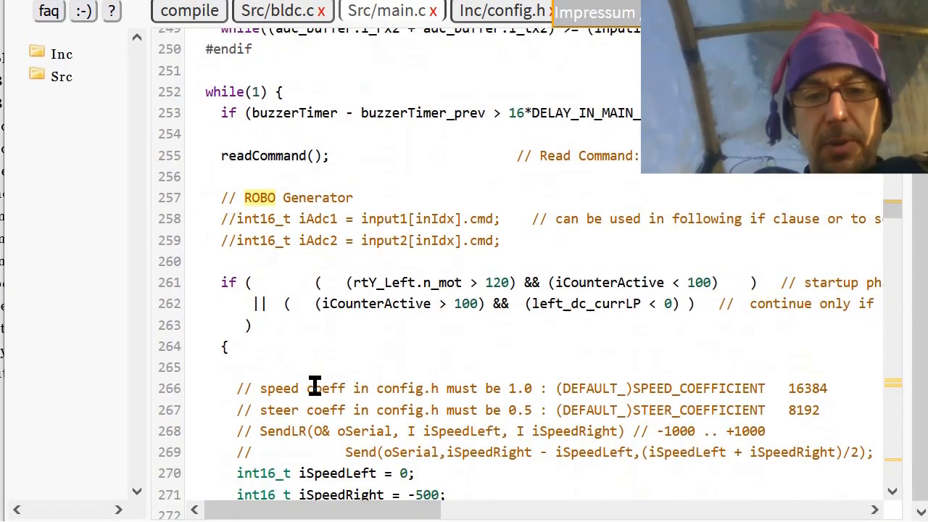
mouse_move(316, 100)
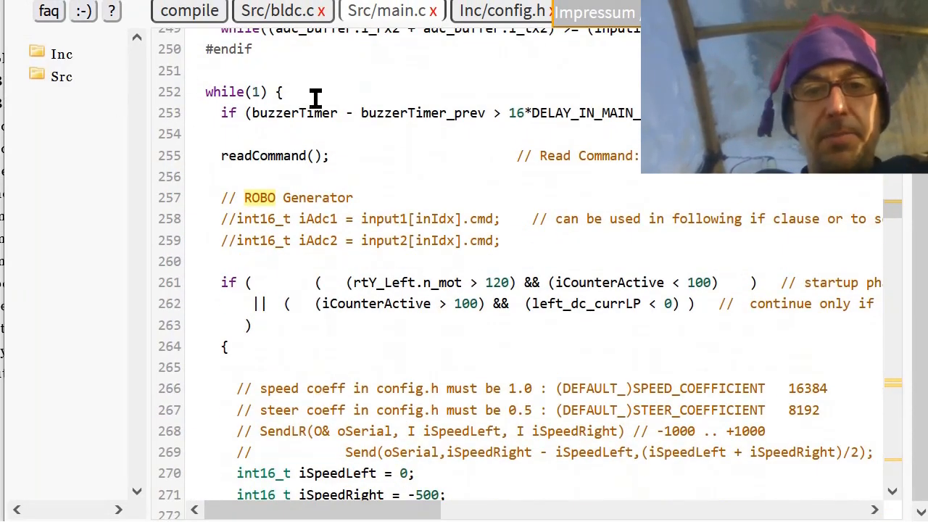
double_click(264, 156)
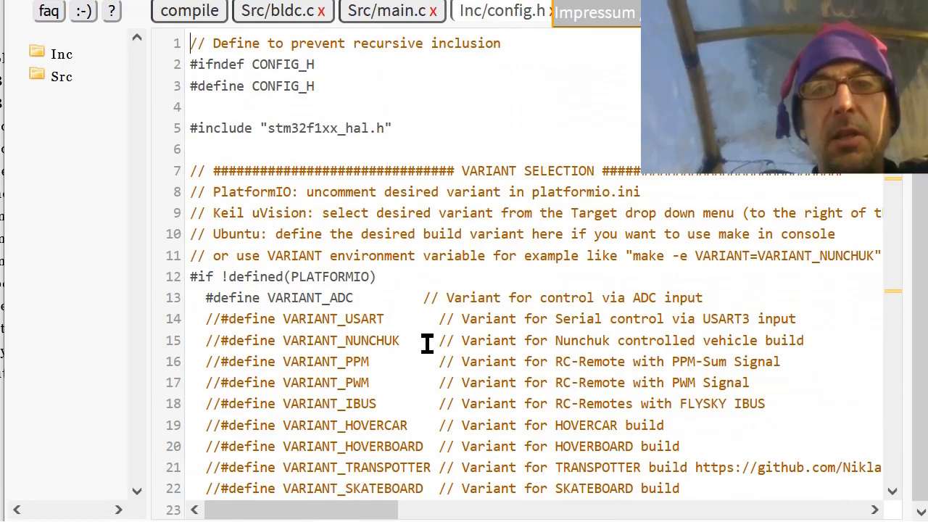
double_click(311, 299)
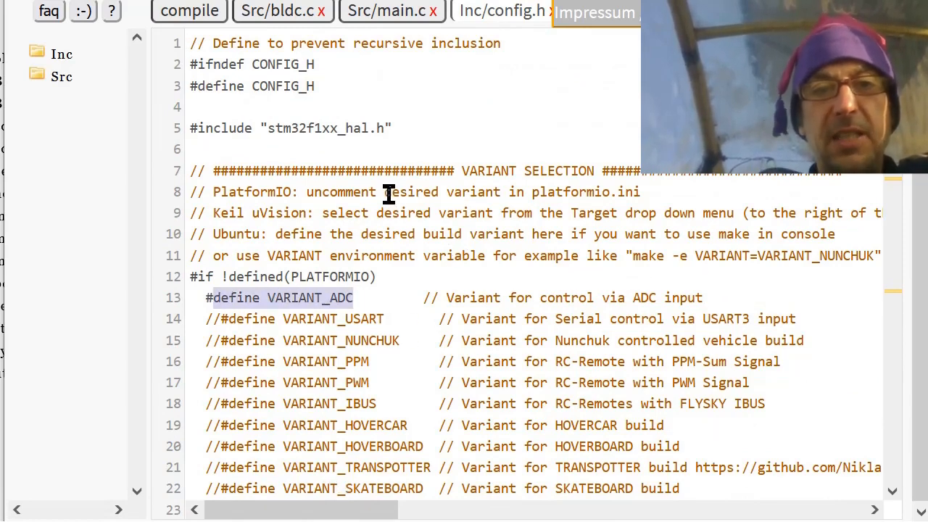
click(389, 11)
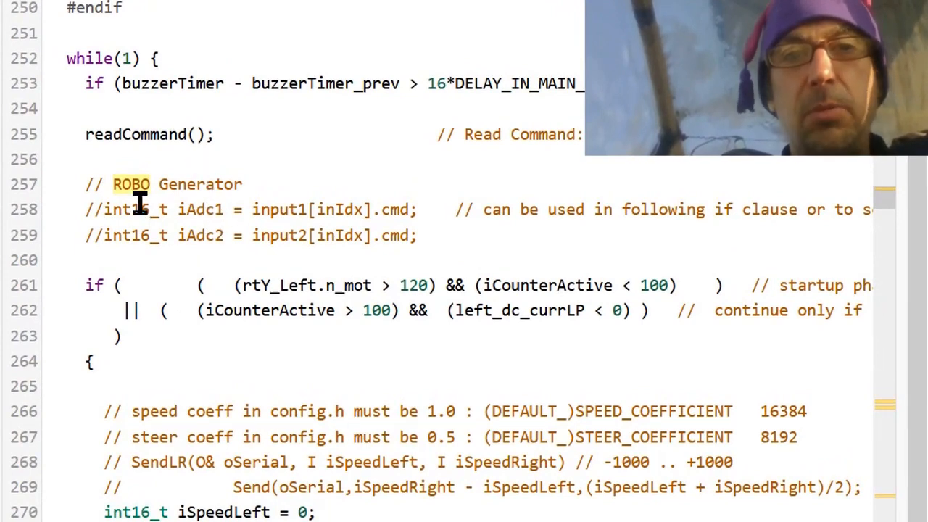
mouse_move(210, 262)
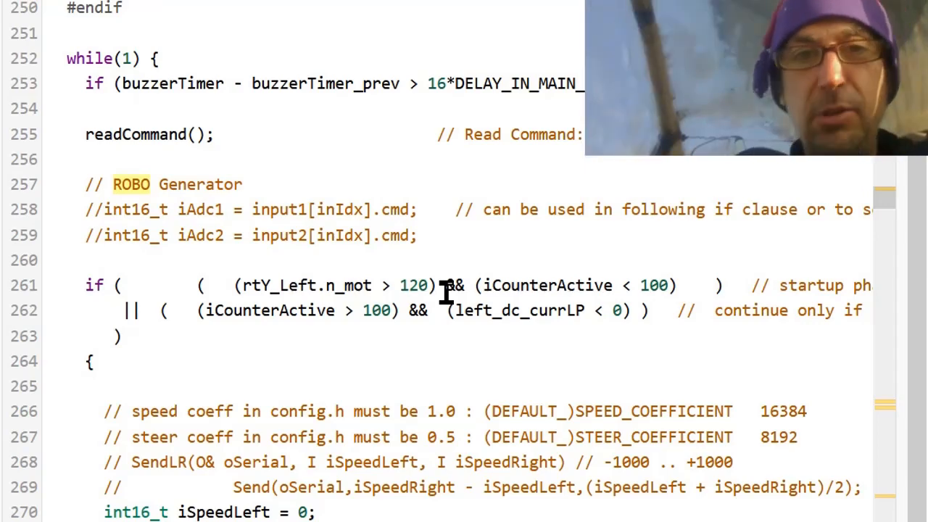
mouse_move(374, 309)
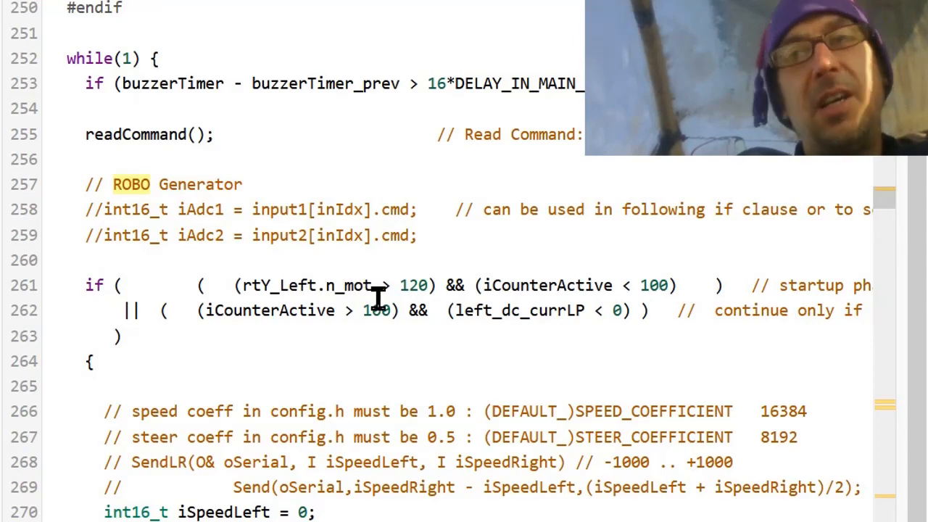
click(664, 284)
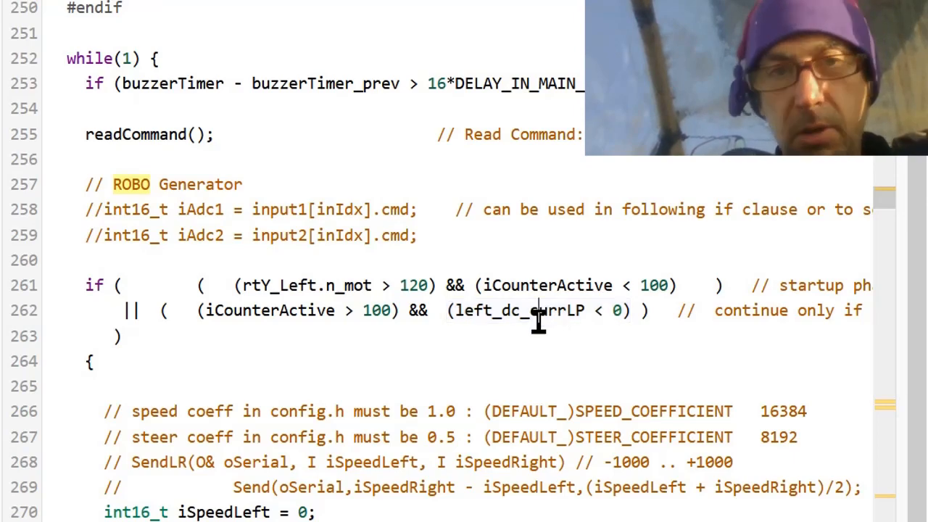
scroll(down, 3)
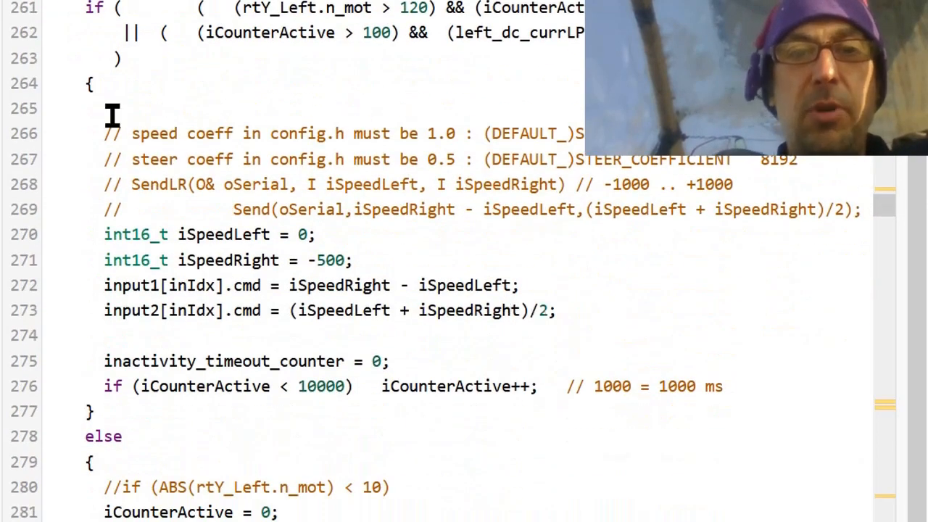
mouse_move(156, 235)
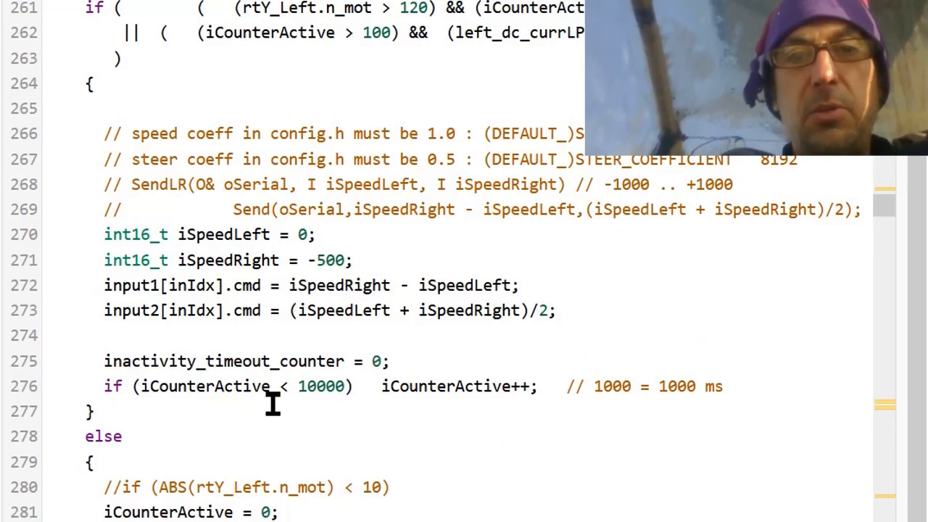
mouse_move(326, 340)
text(4)
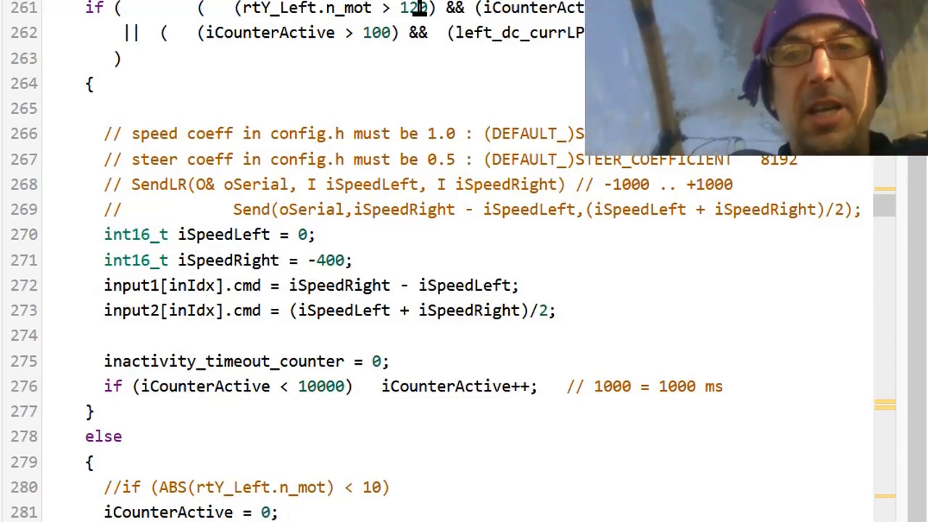
mouse_move(322, 270)
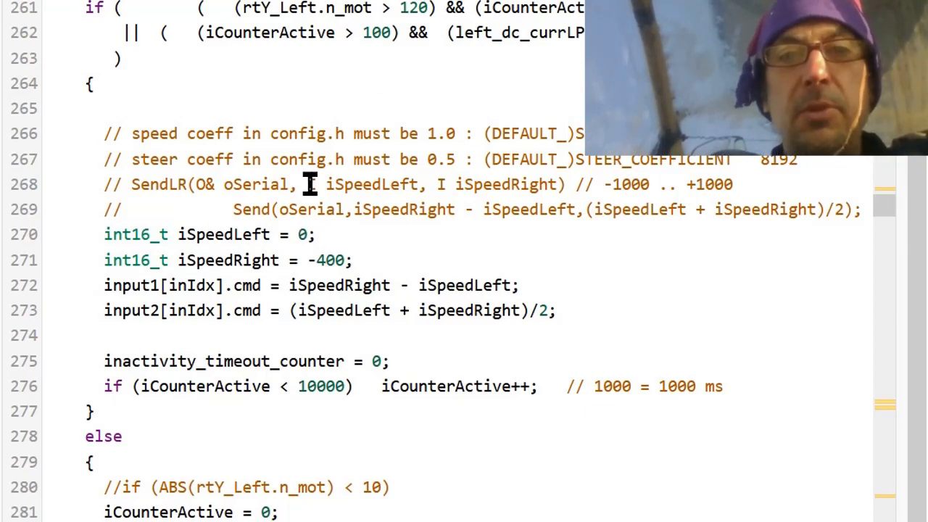
mouse_move(270, 260)
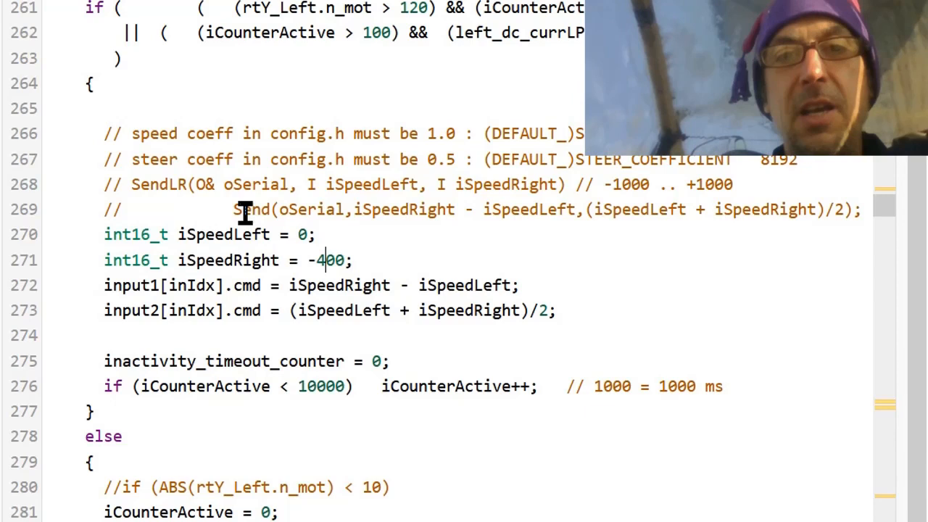
mouse_move(336, 209)
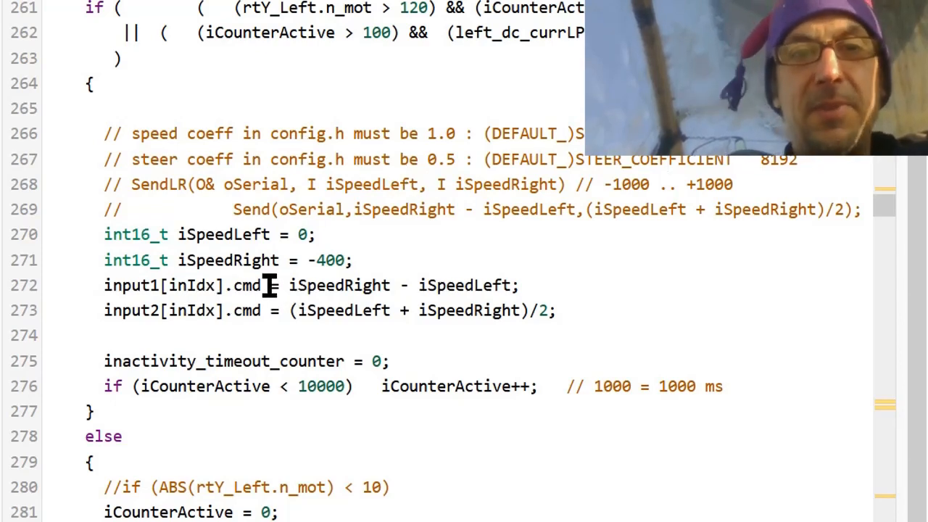
mouse_move(335, 158)
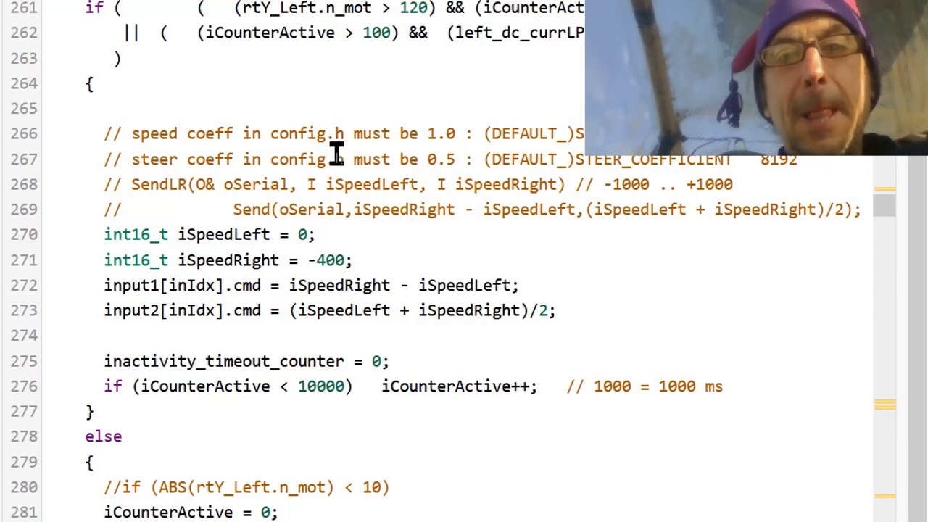
mouse_move(293, 32)
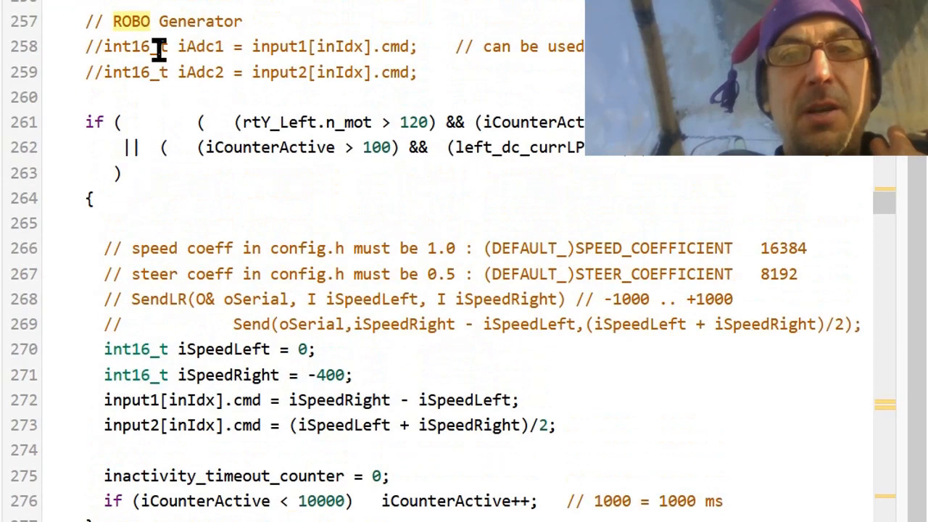
mouse_move(298, 52)
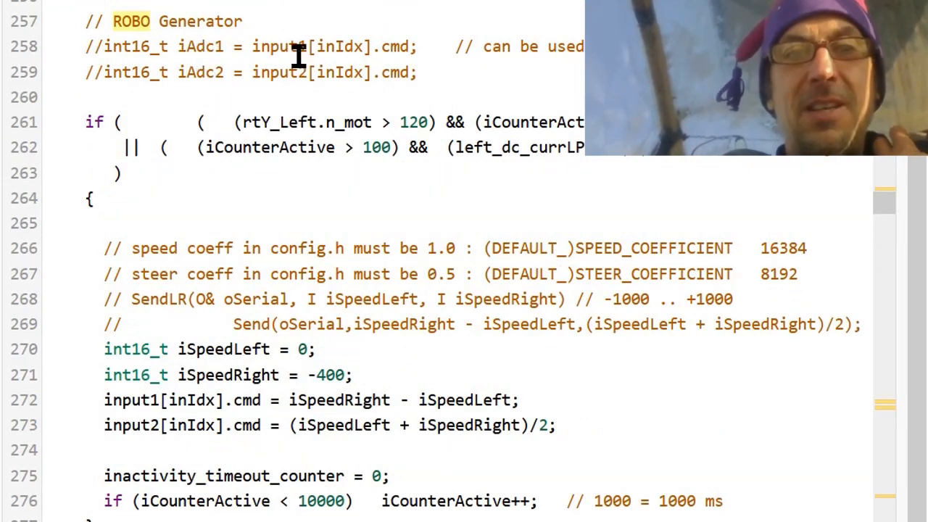
mouse_move(195, 79)
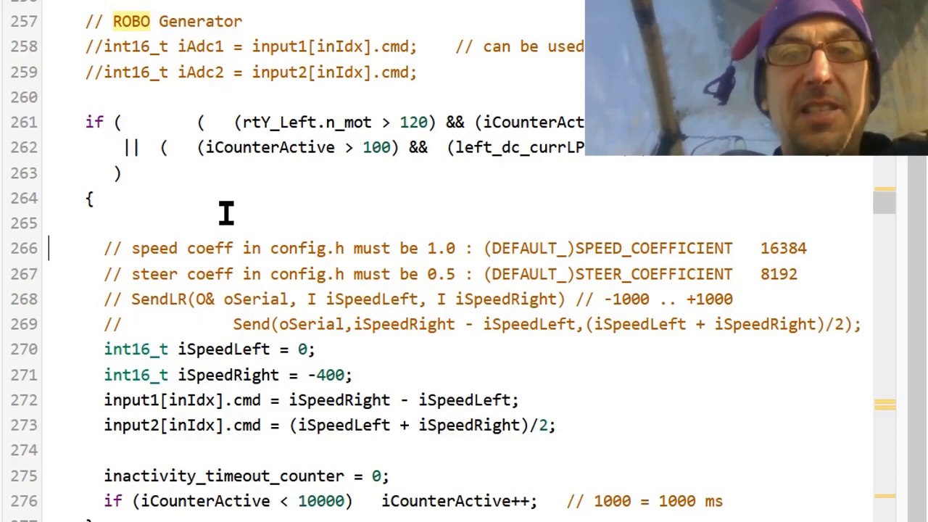
Scroll main.c past the generator block where iSpeedRight is now -400.
scroll(down, 3)
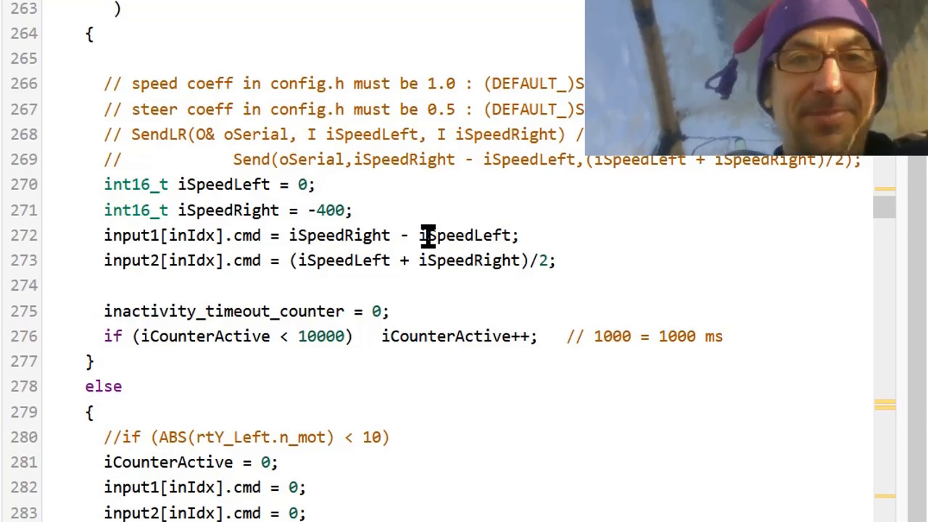
mouse_move(220, 310)
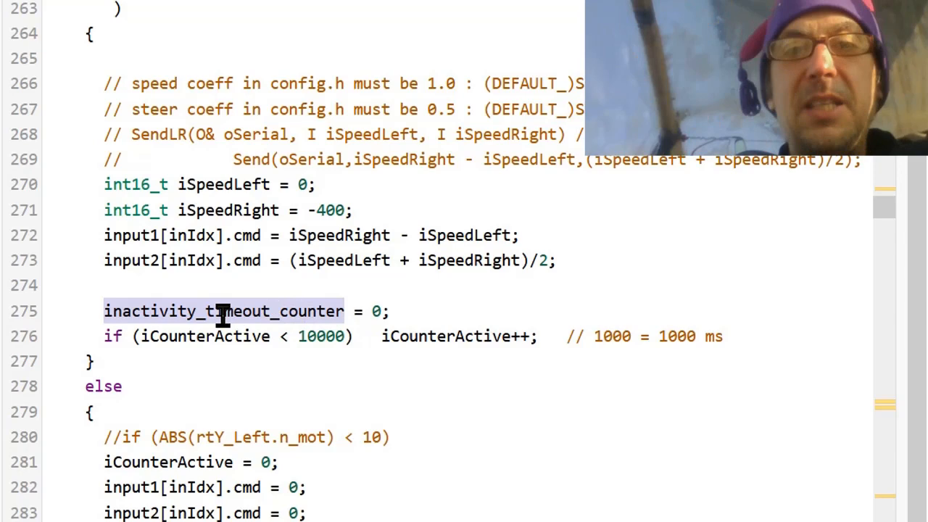
mouse_move(336, 337)
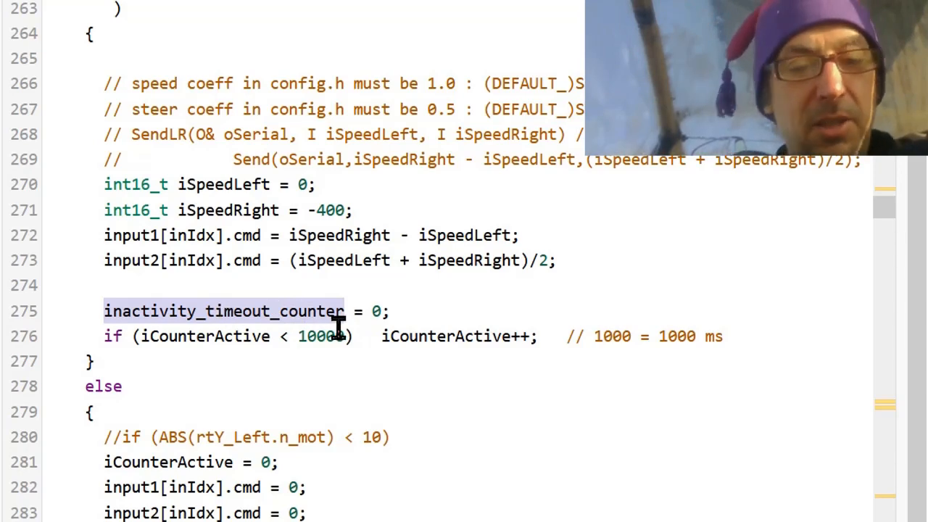
mouse_move(415, 354)
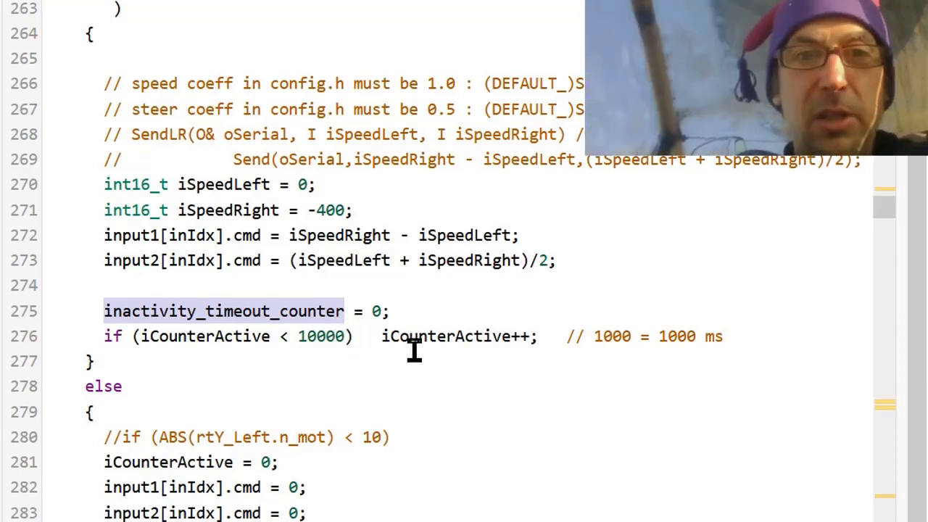
mouse_move(399, 337)
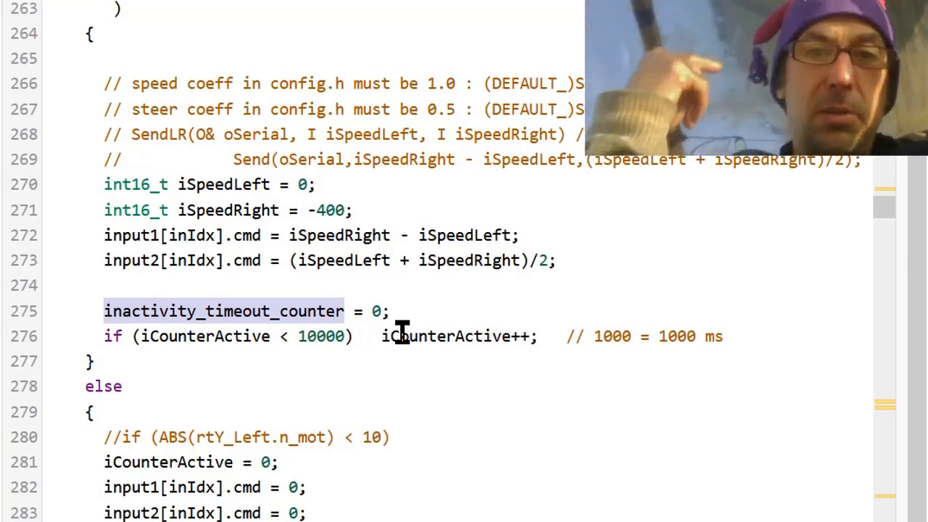
mouse_move(419, 360)
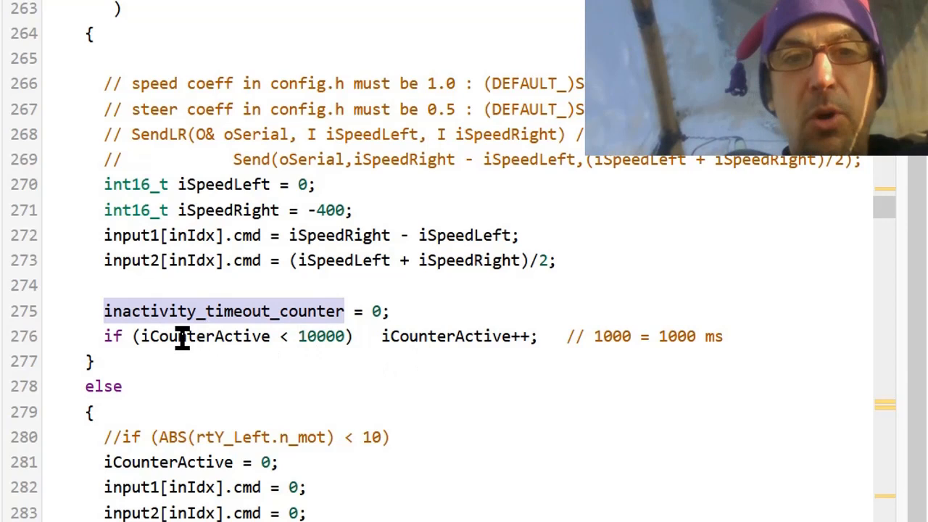
mouse_move(522, 337)
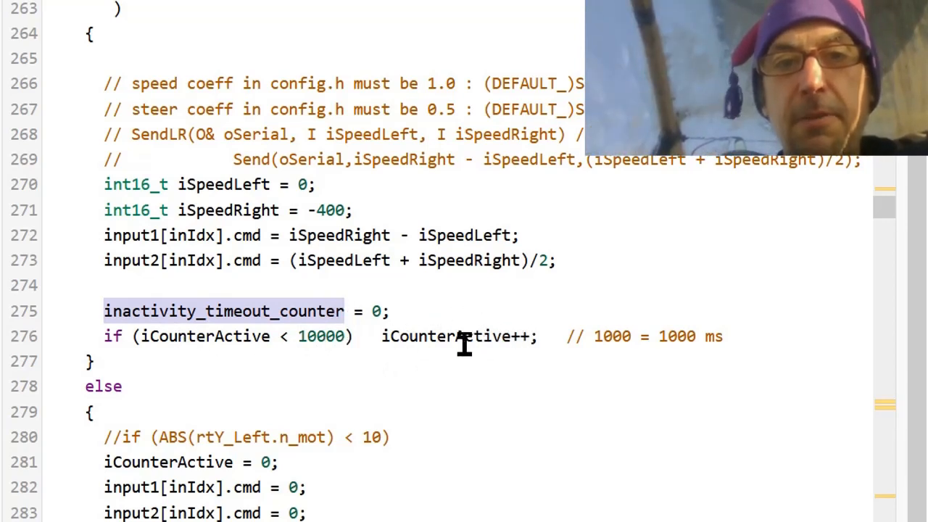
mouse_move(312, 343)
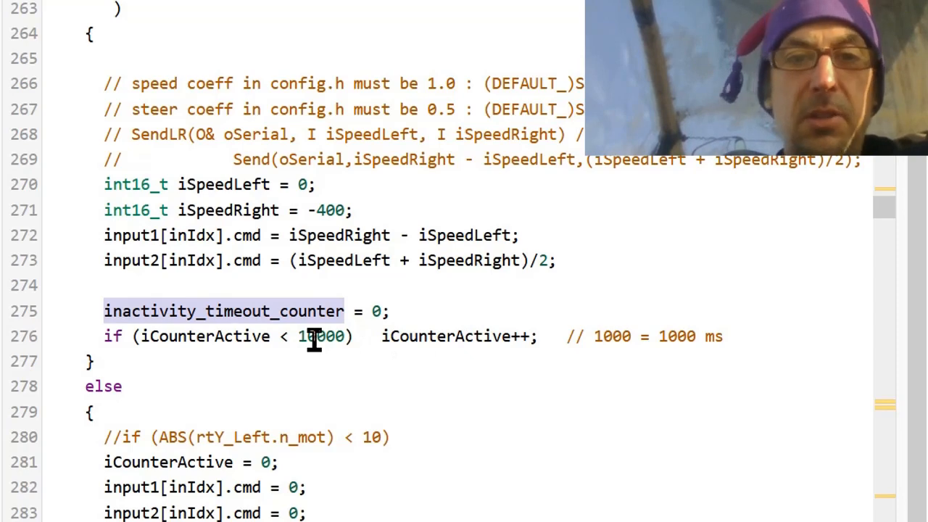
mouse_move(351, 346)
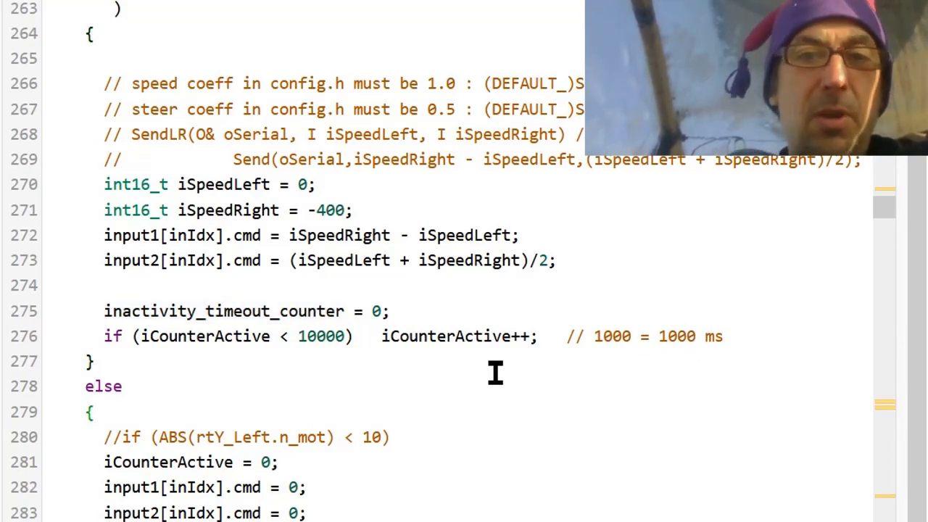
scroll(down, 3)
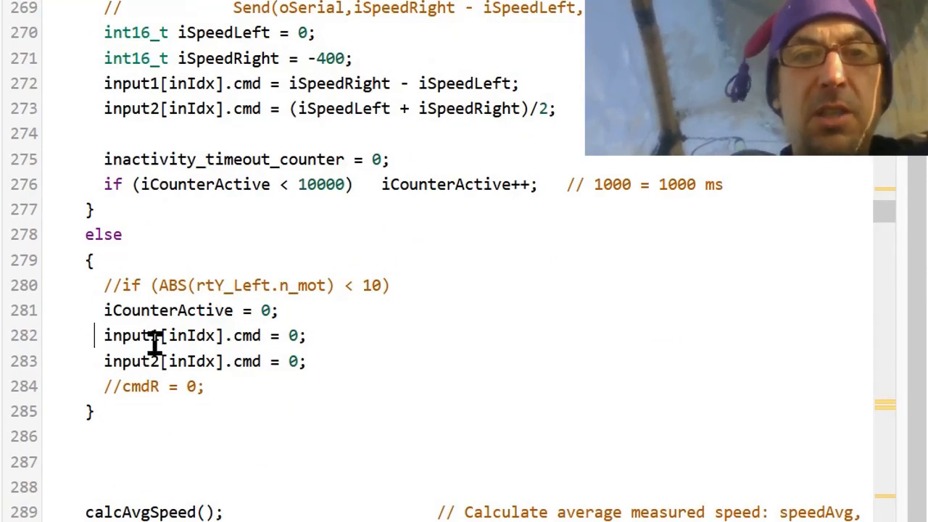
mouse_move(171, 310)
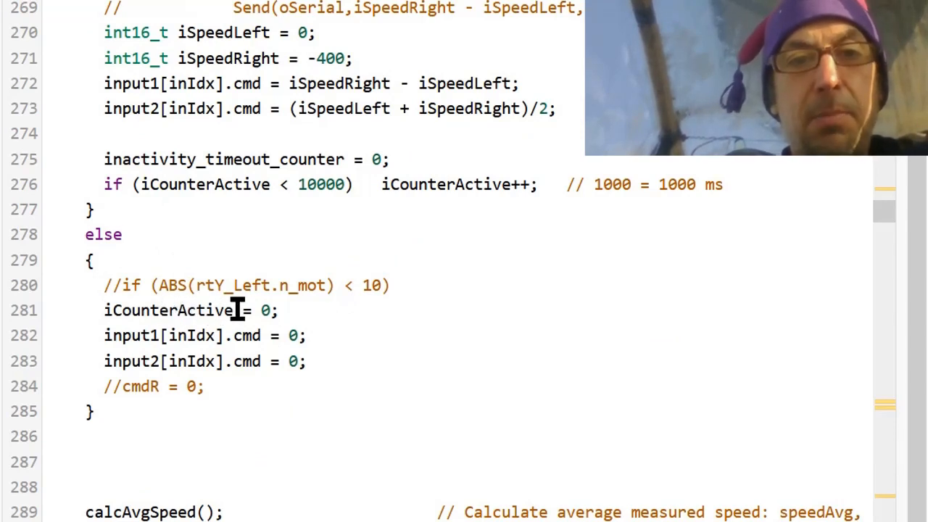
mouse_move(221, 335)
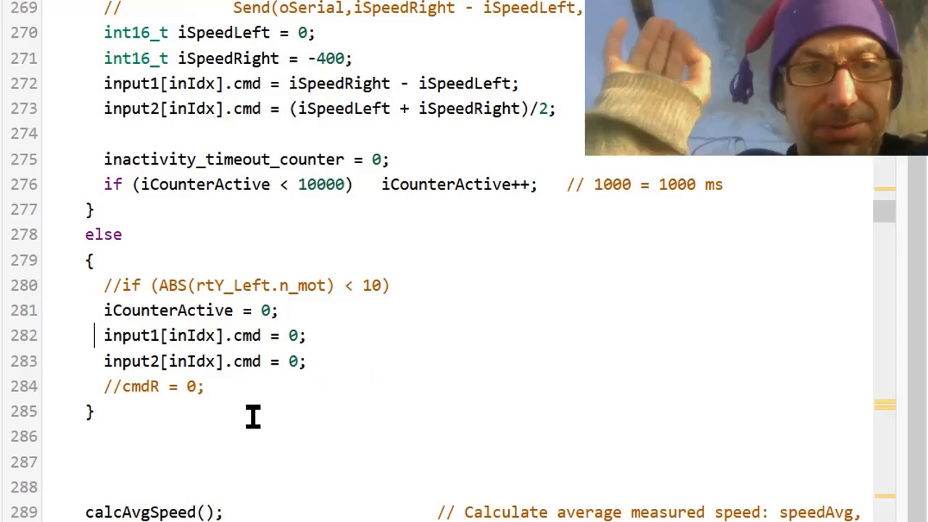
scroll(down, 3)
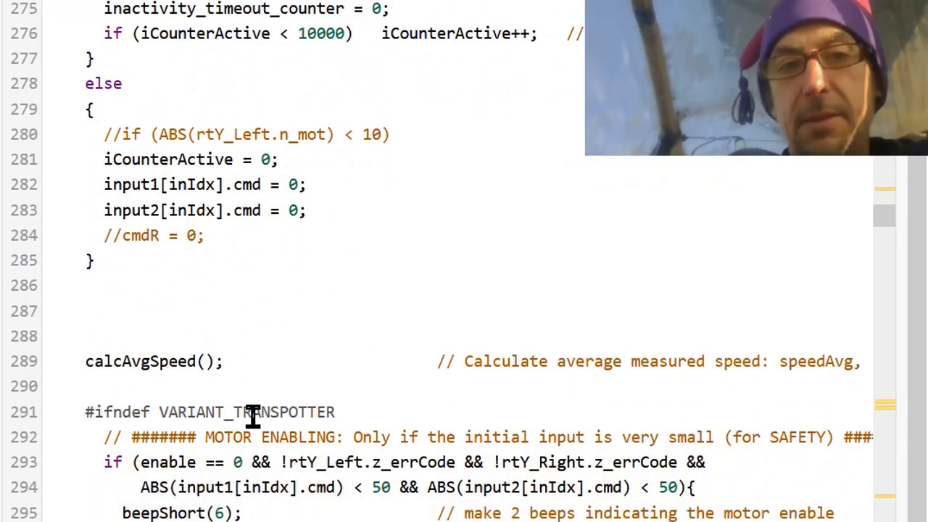
scroll(down, 3)
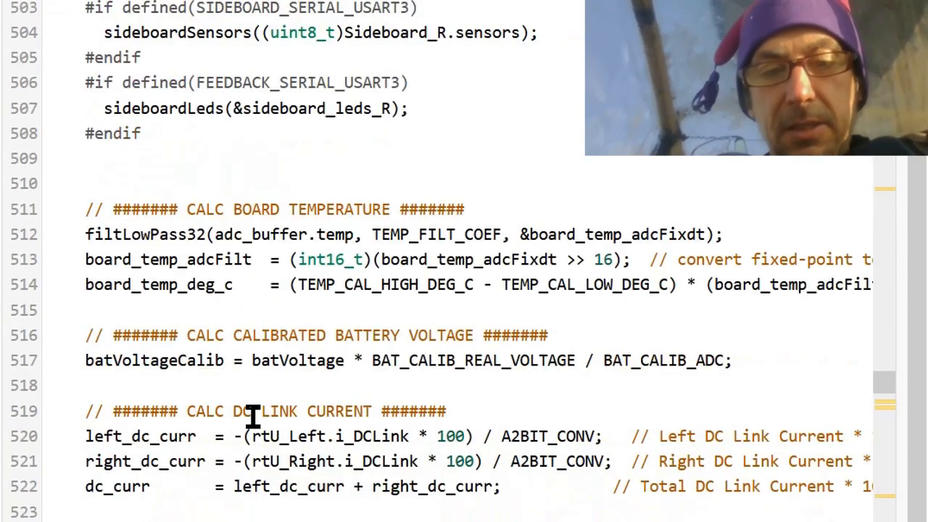
scroll(down, 3)
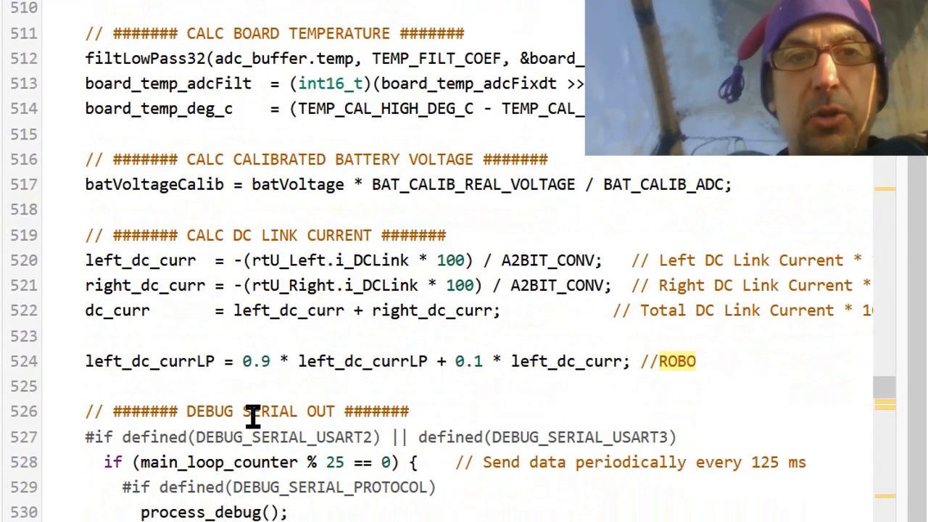
double_click(152, 361)
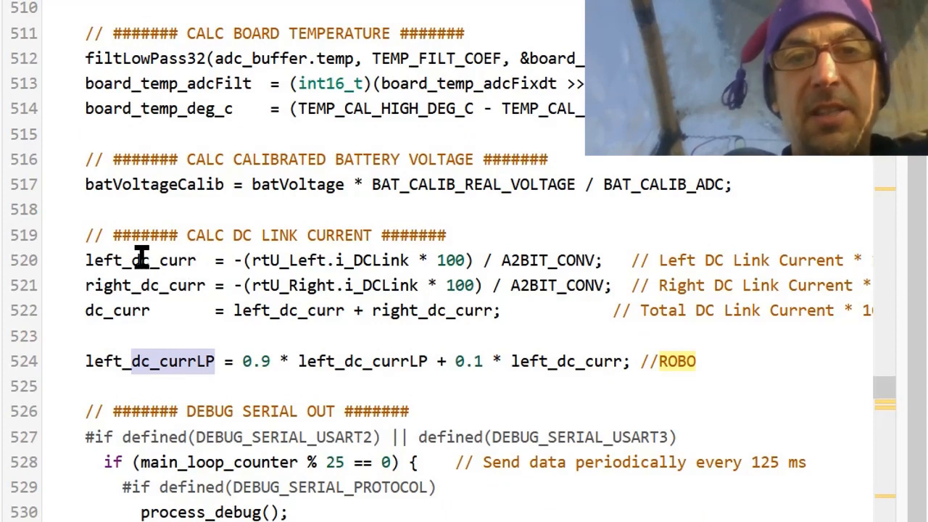
mouse_move(145, 312)
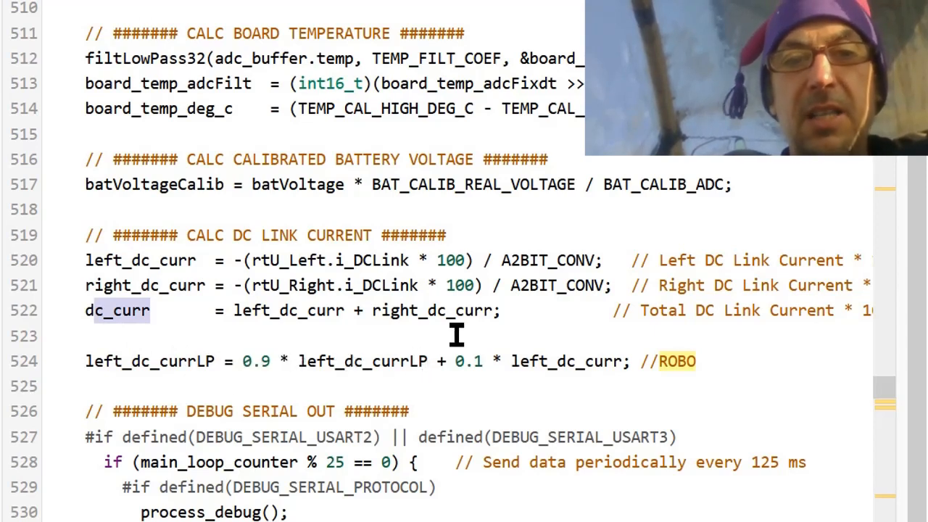
mouse_move(554, 363)
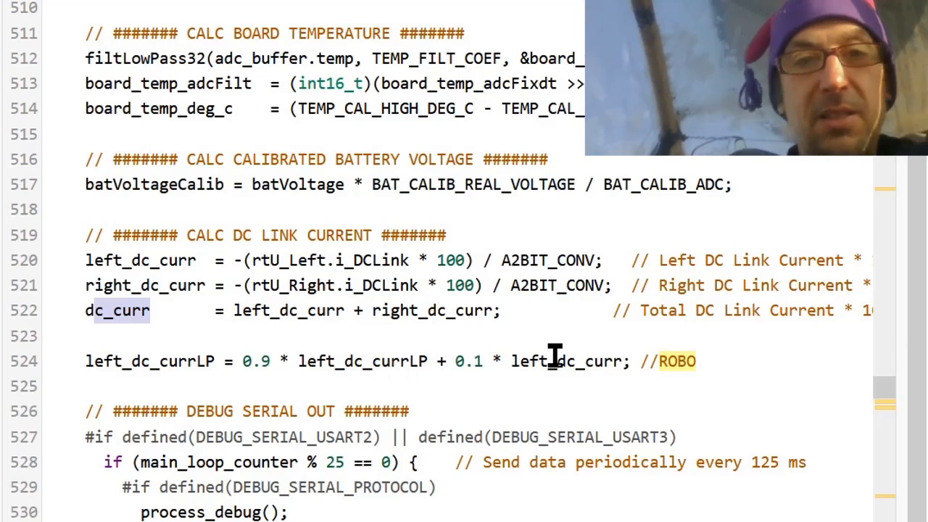
mouse_move(589, 362)
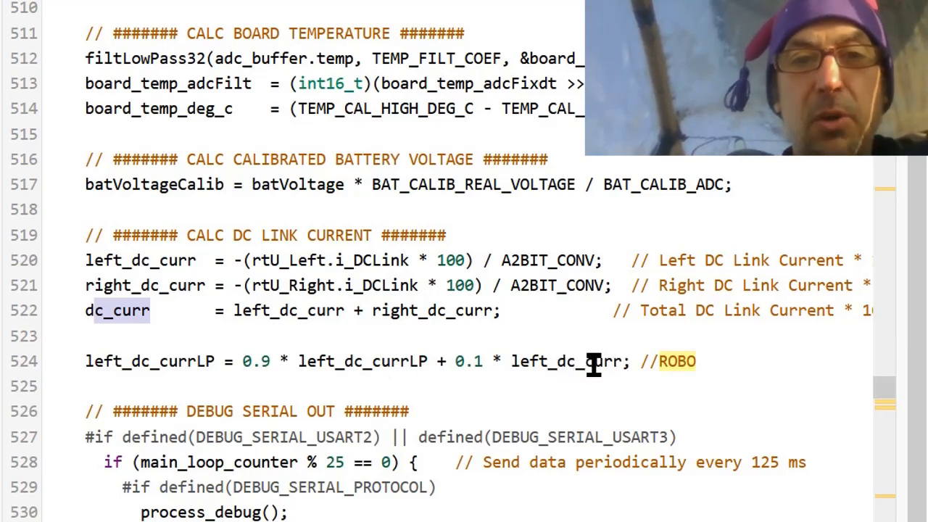
mouse_move(148, 363)
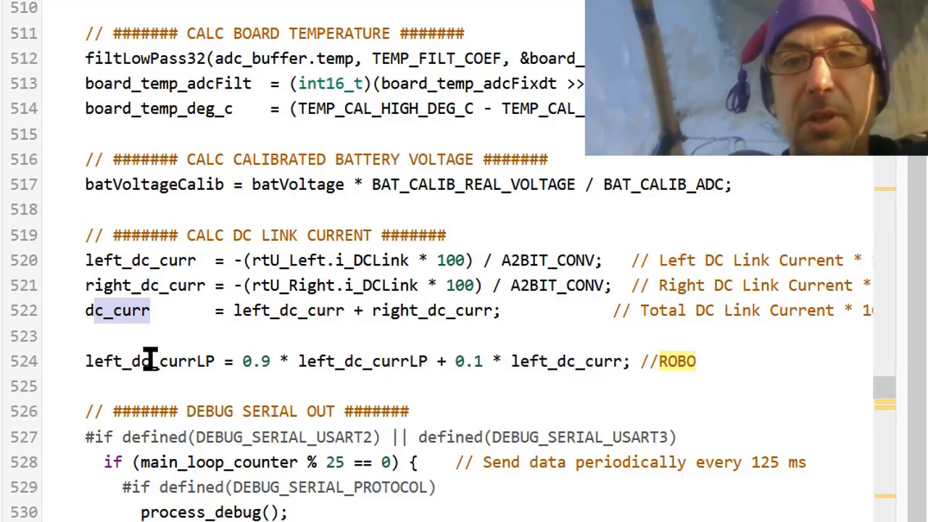
double_click(150, 362)
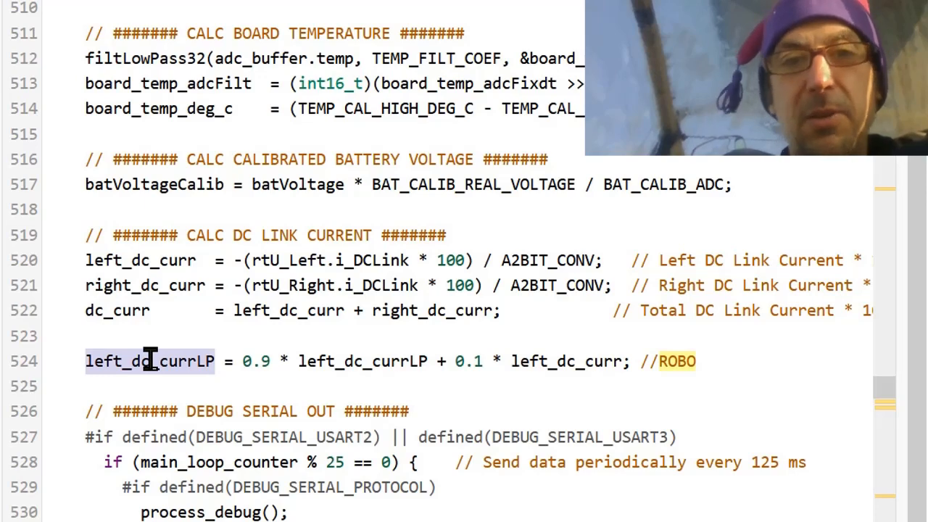
scroll(down, 3)
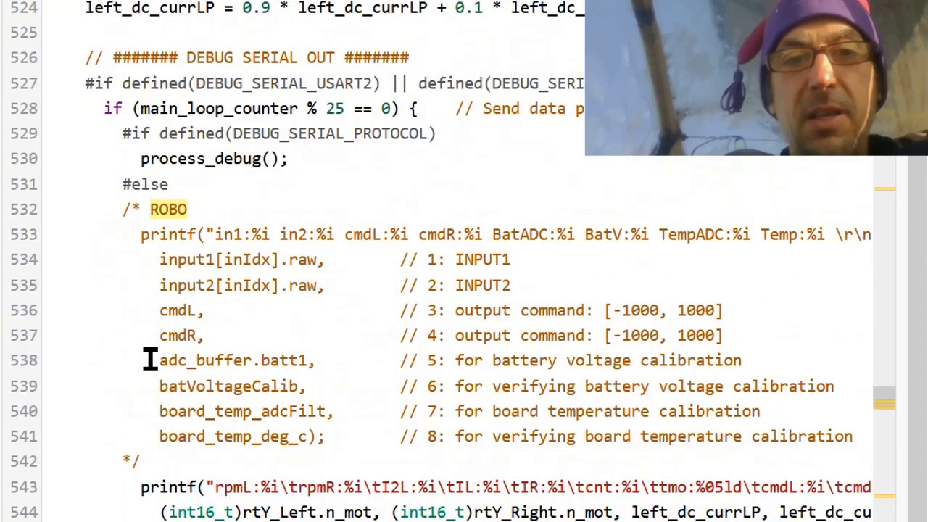
scroll(down, 3)
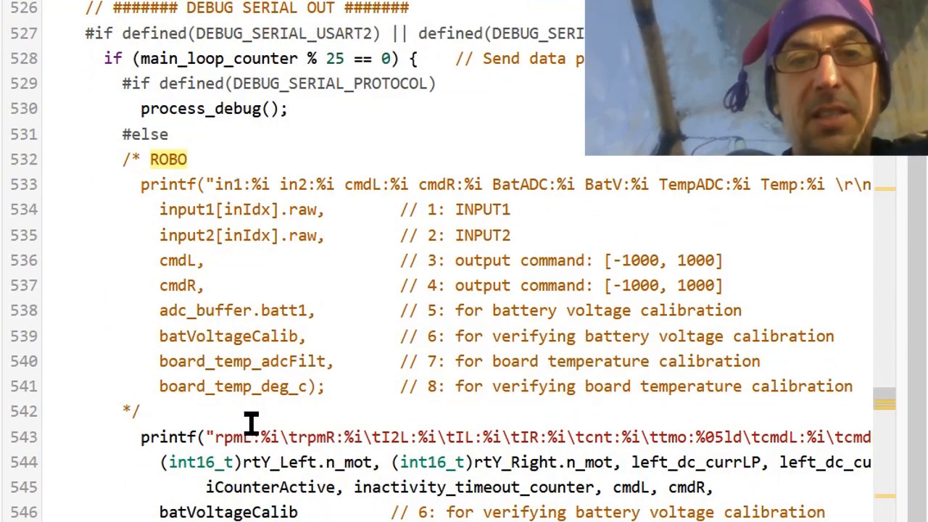
scroll(down, 3)
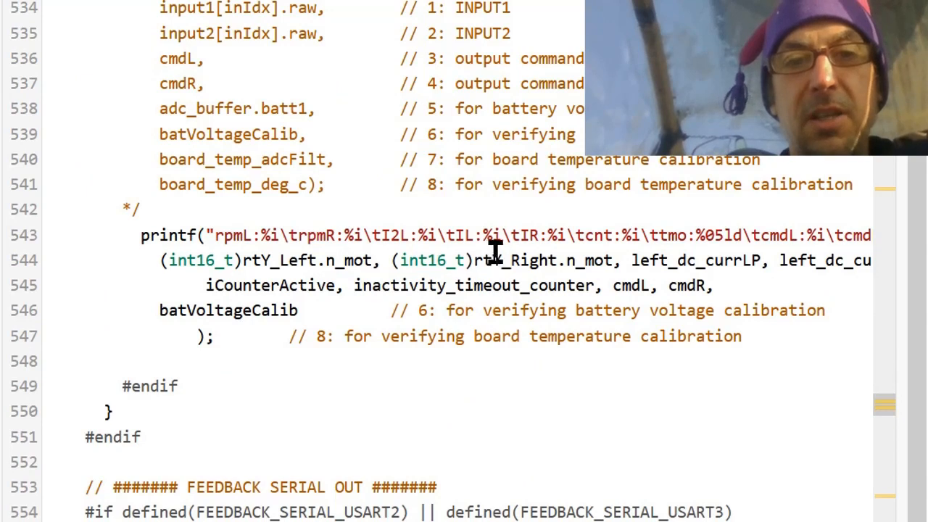
mouse_move(392, 311)
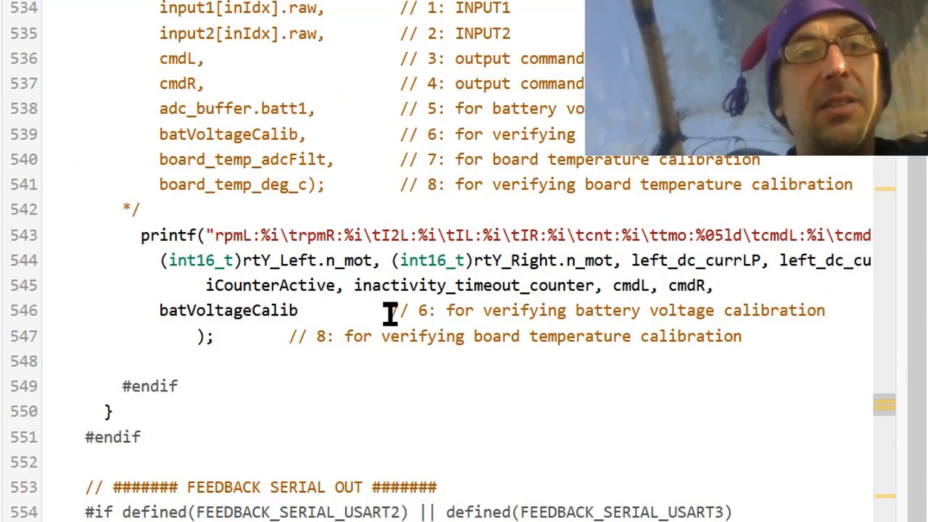
double_click(269, 284)
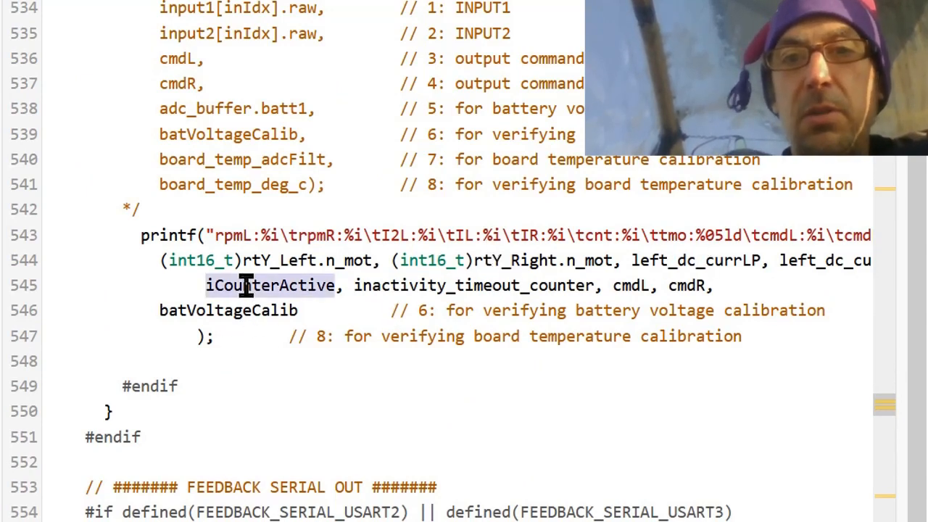
double_click(471, 286)
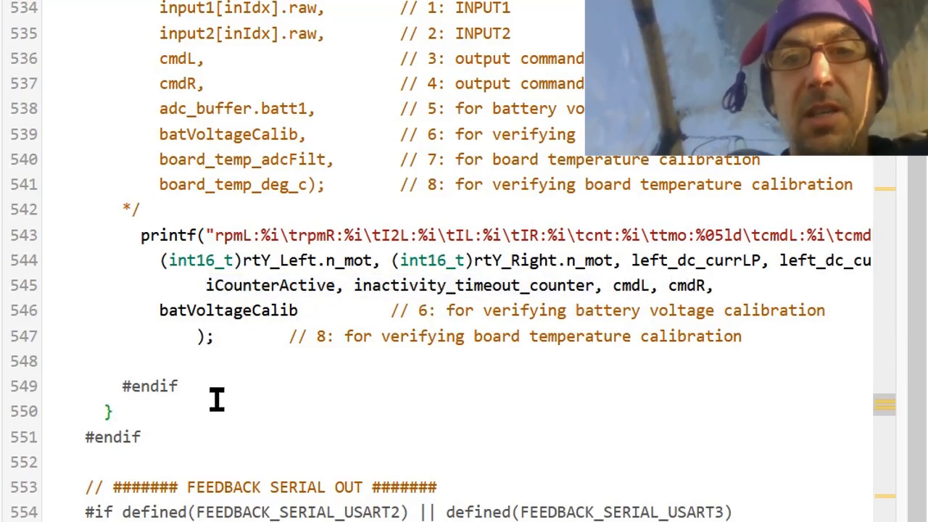
Highlight ENABLE_TIMEOUT in main.c's ROBO-marked inactivity timeout block that sets enable2.
scroll(down, 3)
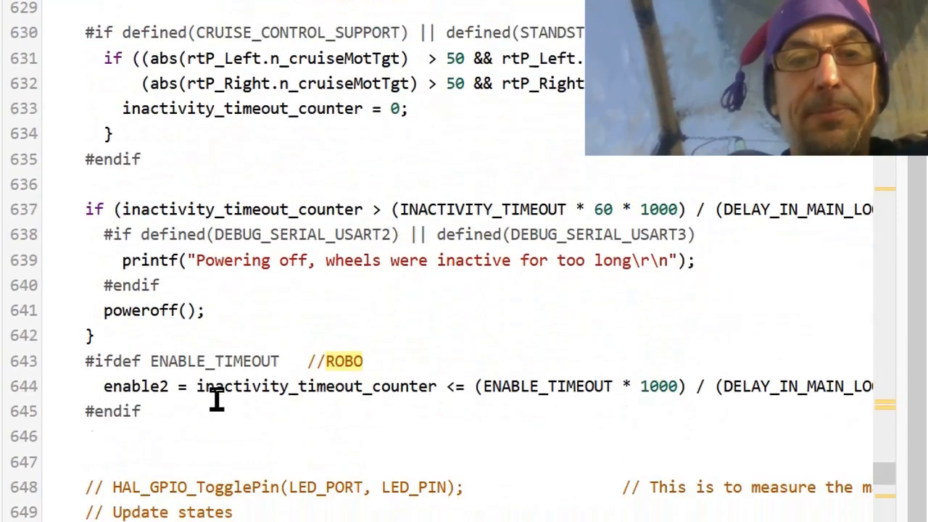
scroll(down, 3)
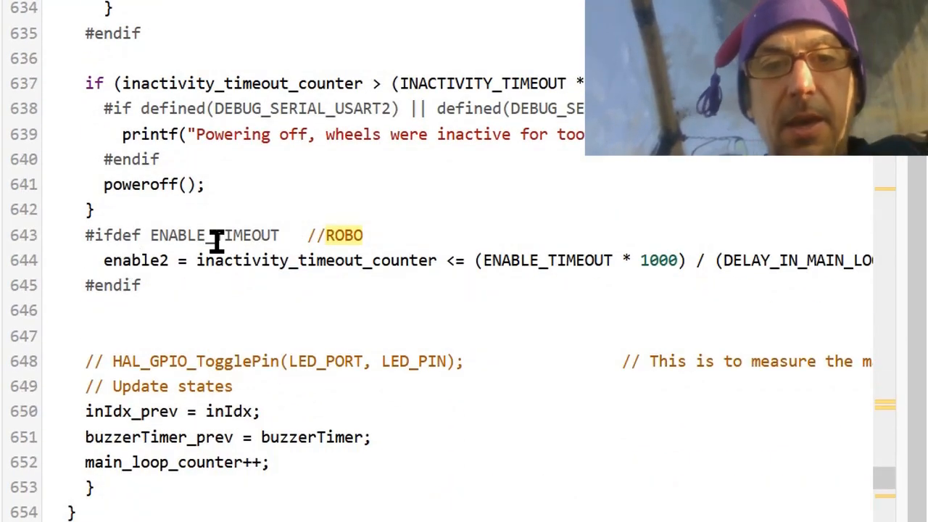
mouse_move(211, 261)
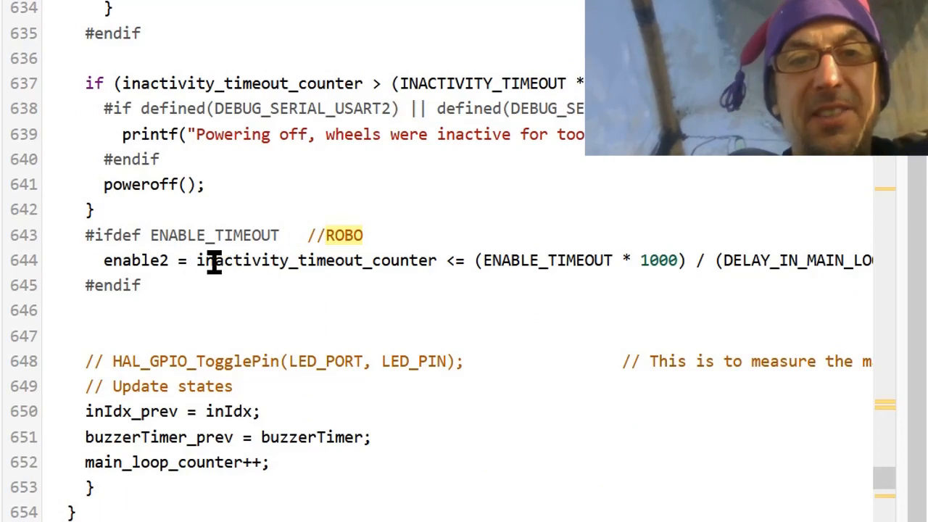
mouse_move(573, 281)
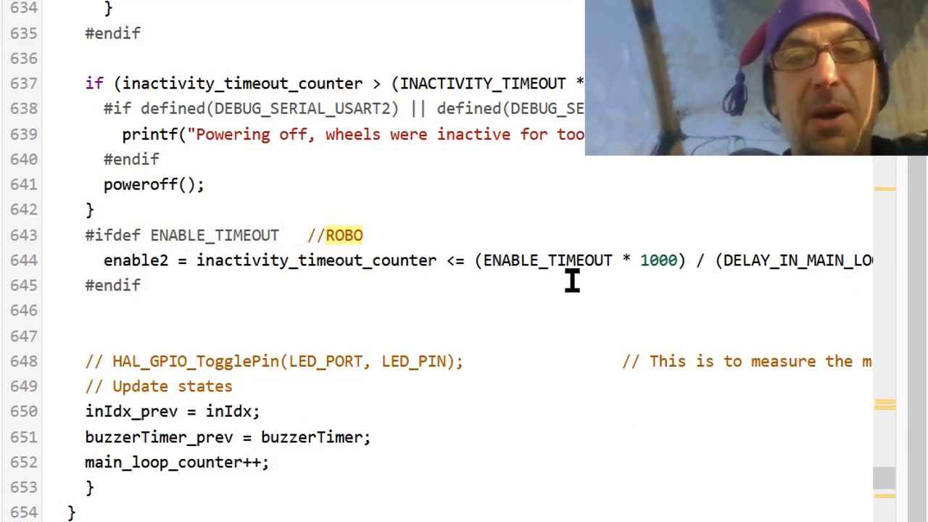
click(487, 261)
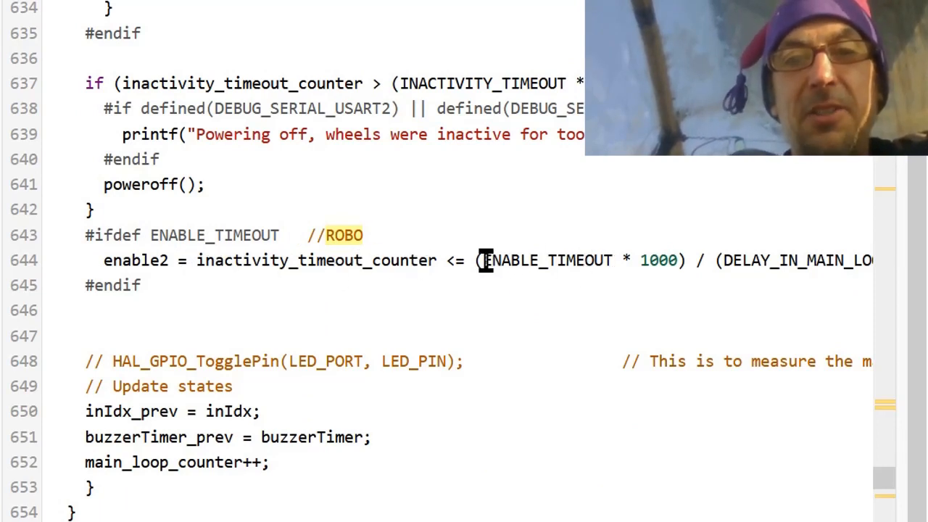
double_click(548, 261)
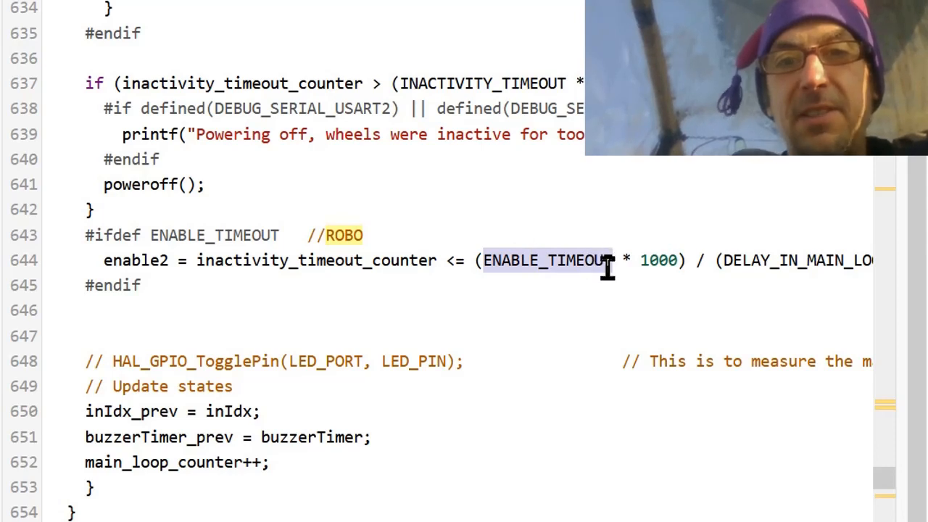
mouse_move(357, 296)
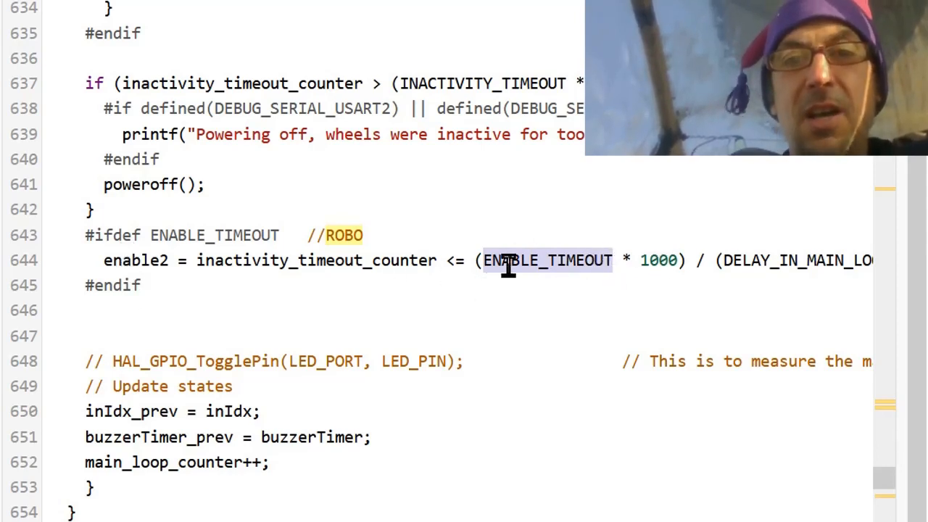
mouse_move(165, 387)
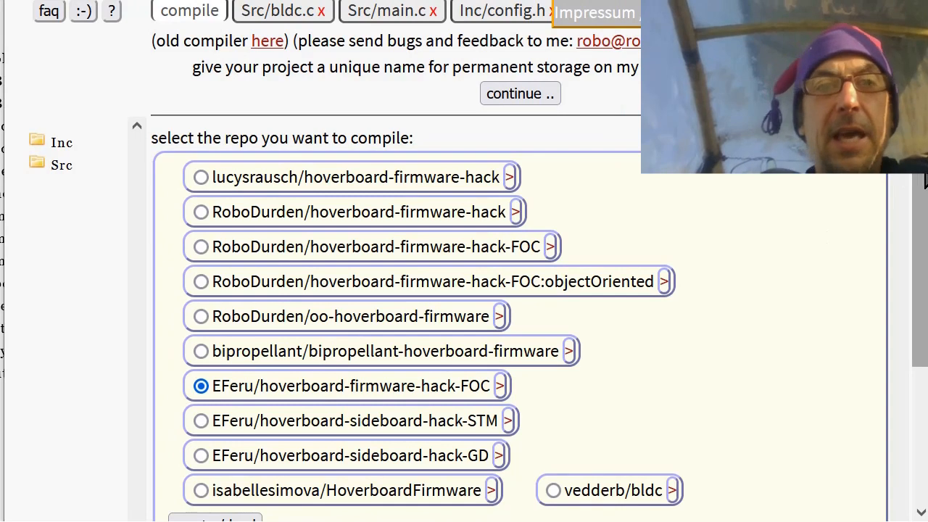
Compile the 'Generator 7s' firmware build and get the hover-generator .hex and .bin download links.
scroll(down, 3)
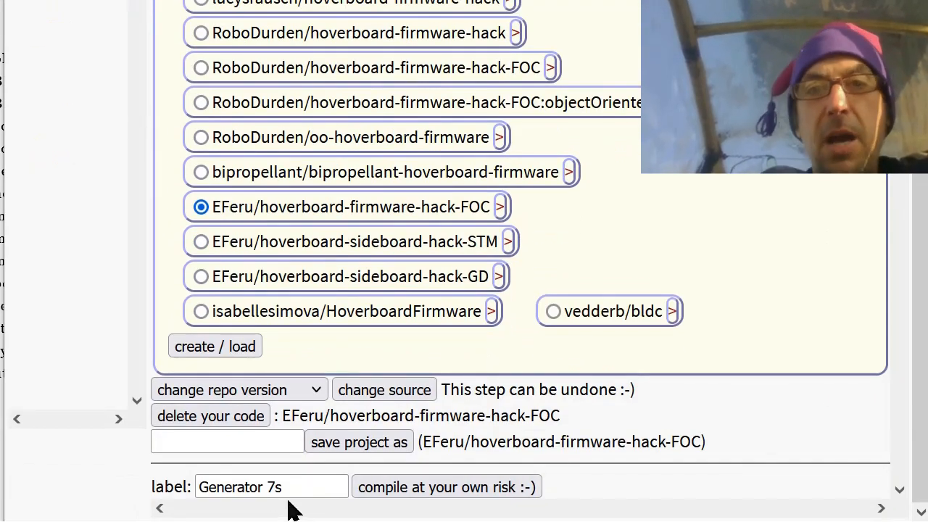
click(446, 488)
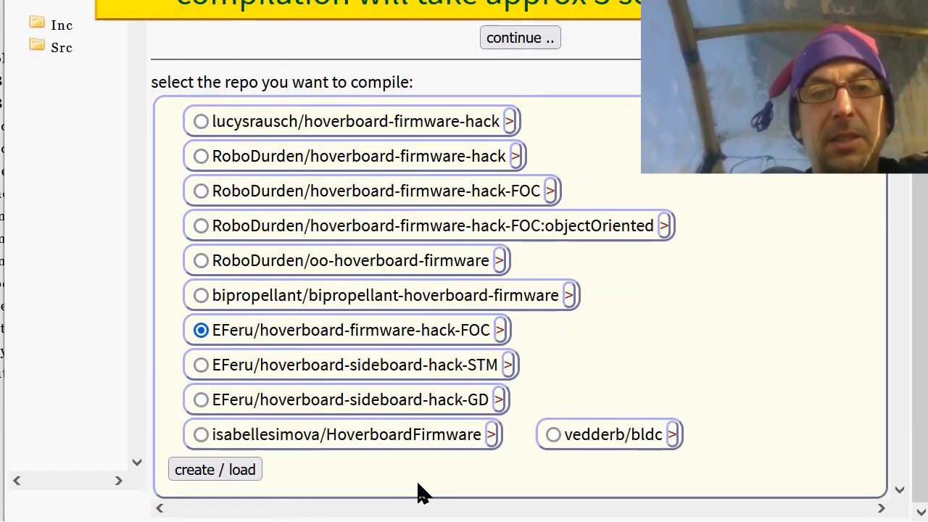
mouse_move(922, 235)
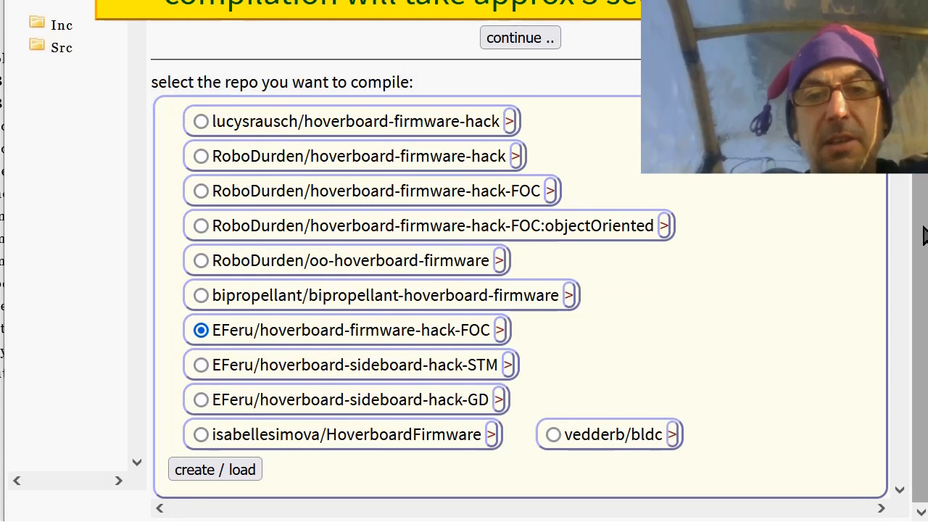
scroll(up, 3)
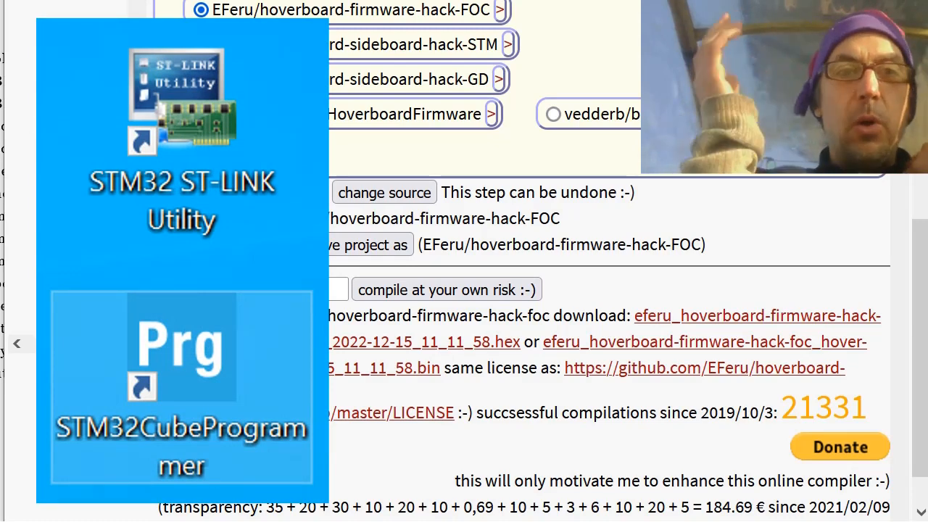
click(15, 344)
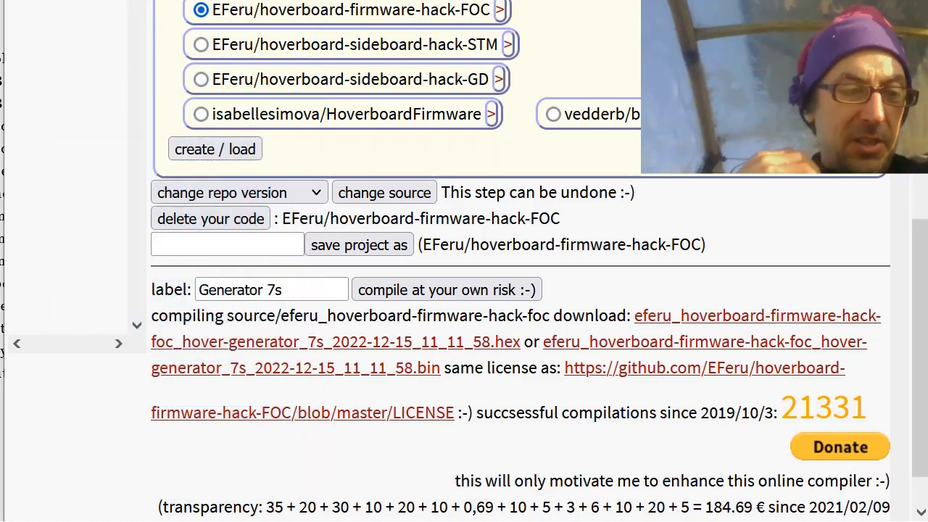